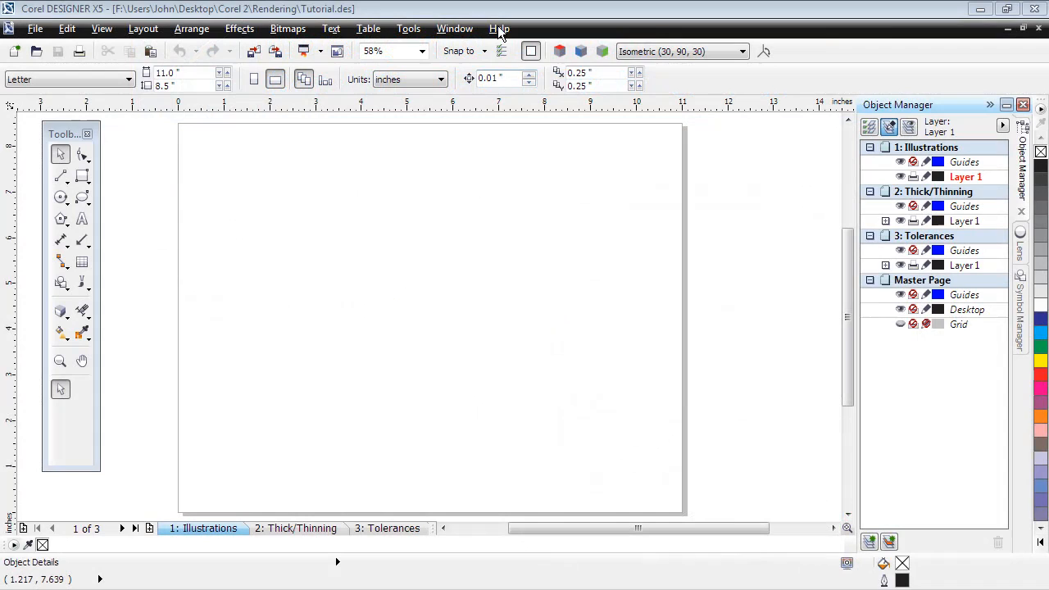
Bring up the tutorial learning tools from Help and dismiss their welcome screen
left_click(498, 29)
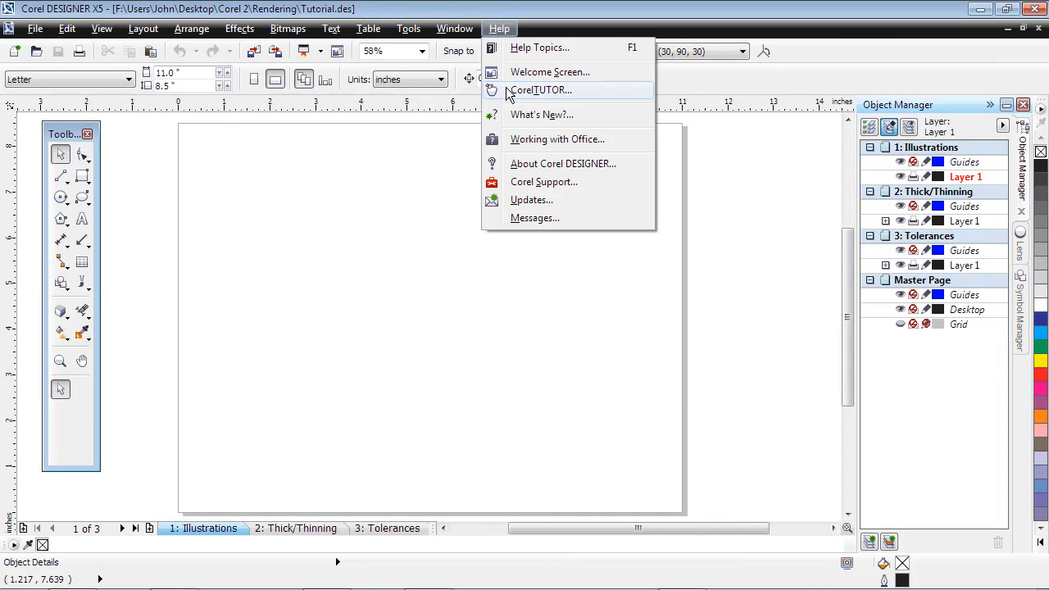
left_click(539, 89)
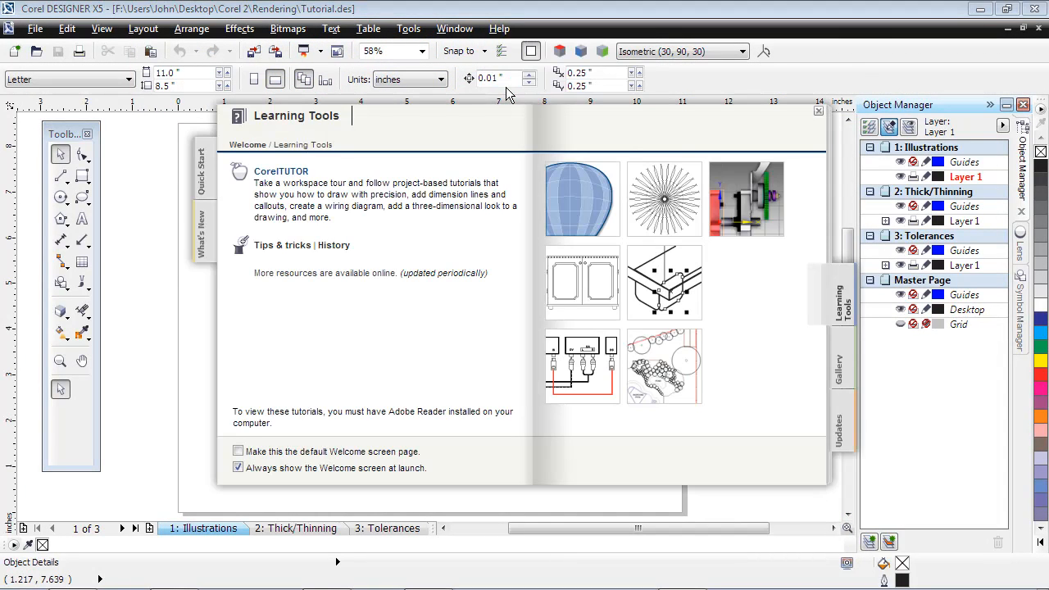
mouse_move(730, 203)
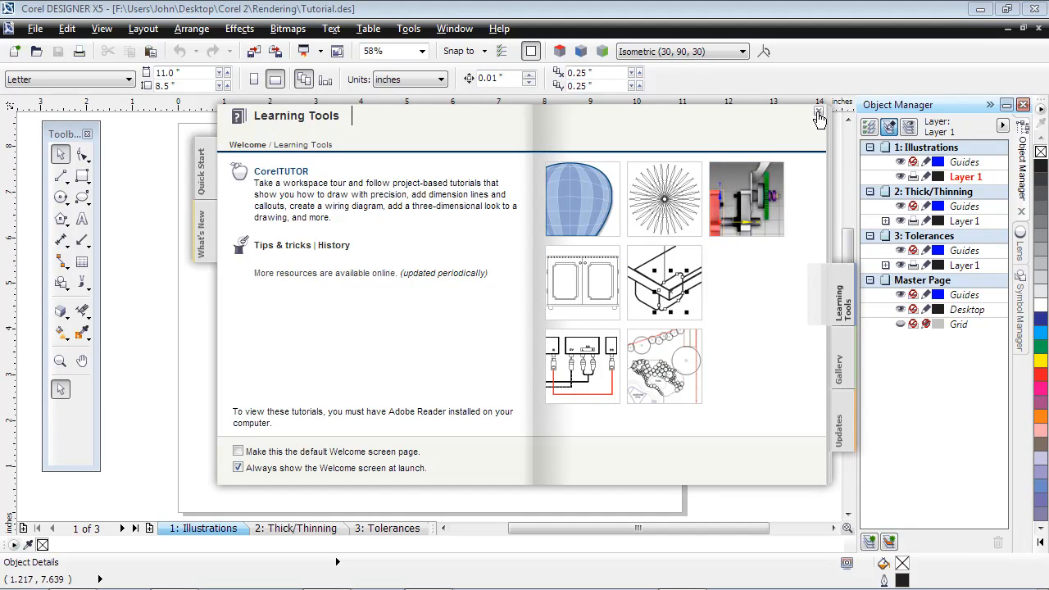
left_click(816, 115)
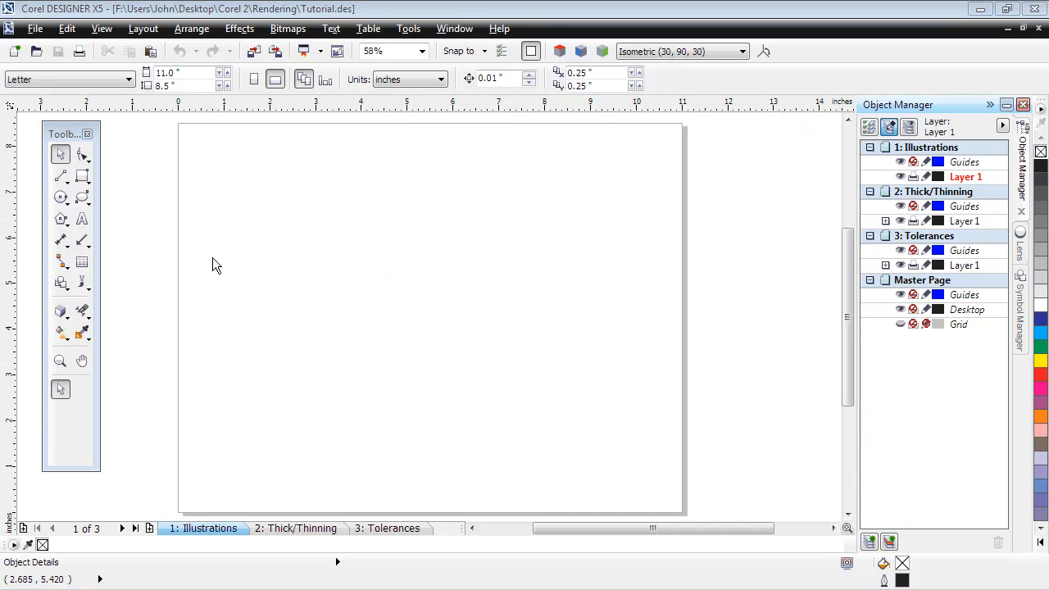
Start a 3D import and browse Desktop > Corel 2 > D-SLR to pick D-SLR.3DS
left_click(36, 28)
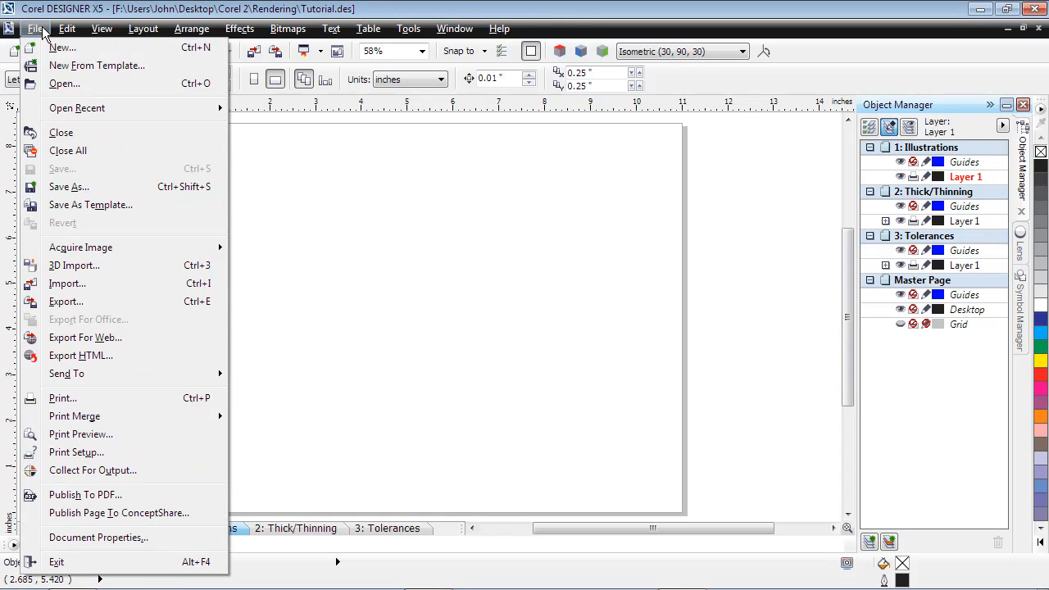
mouse_move(111, 266)
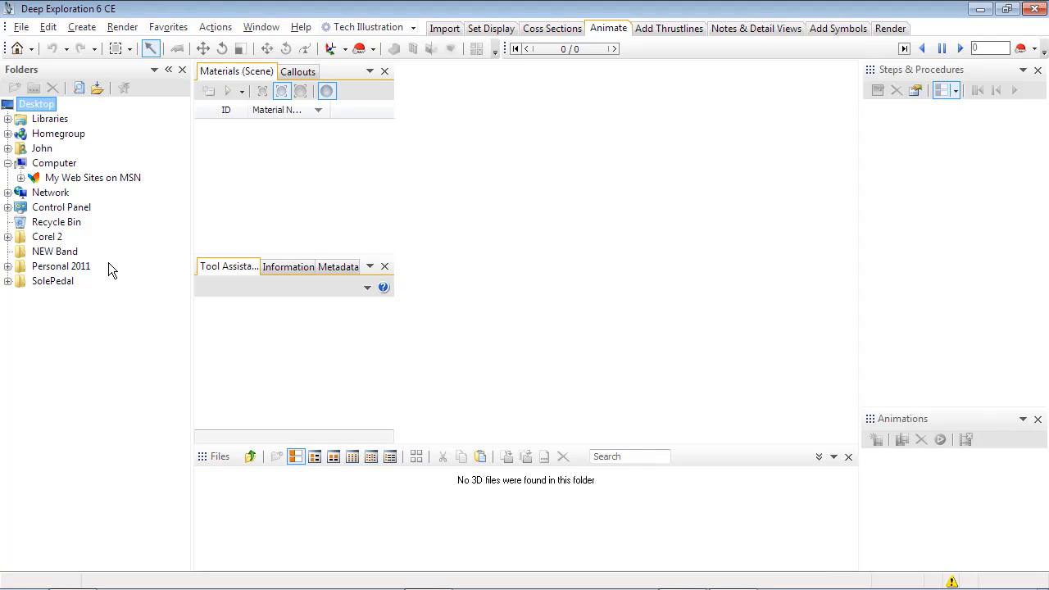
left_click(123, 400)
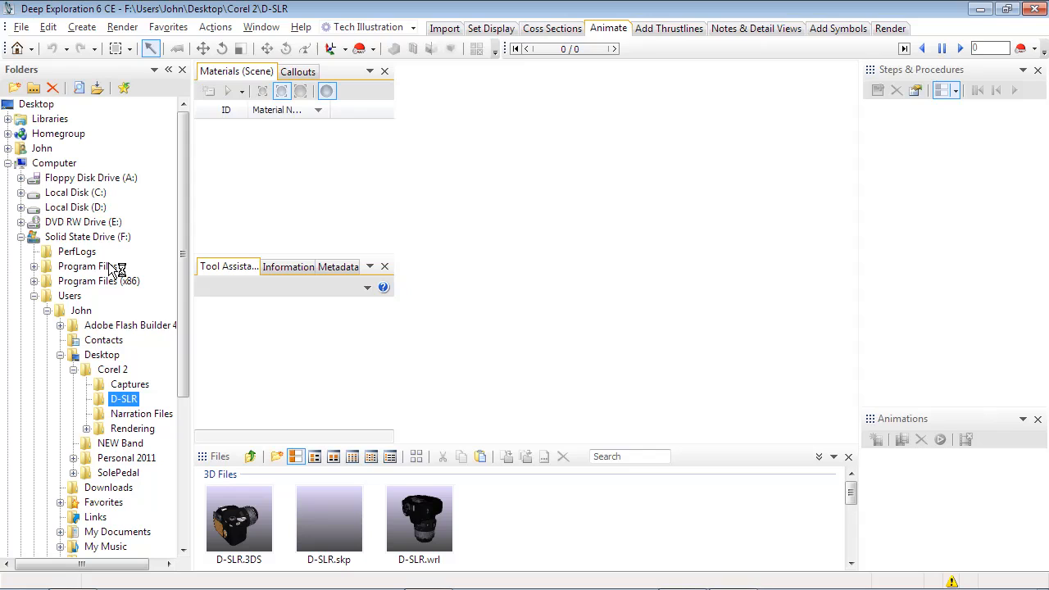
left_click(239, 518)
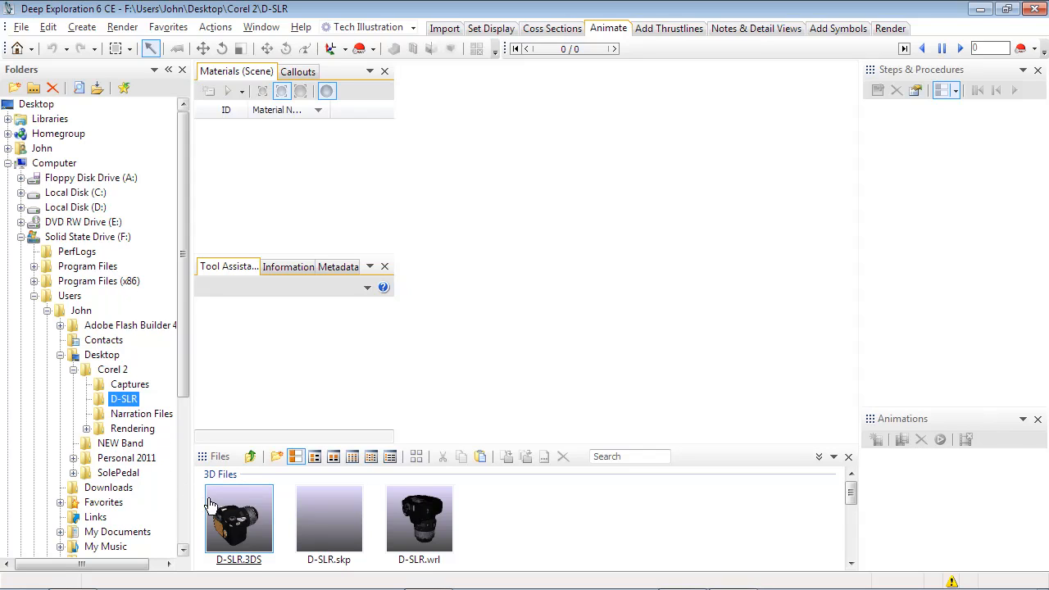
left_click(240, 516)
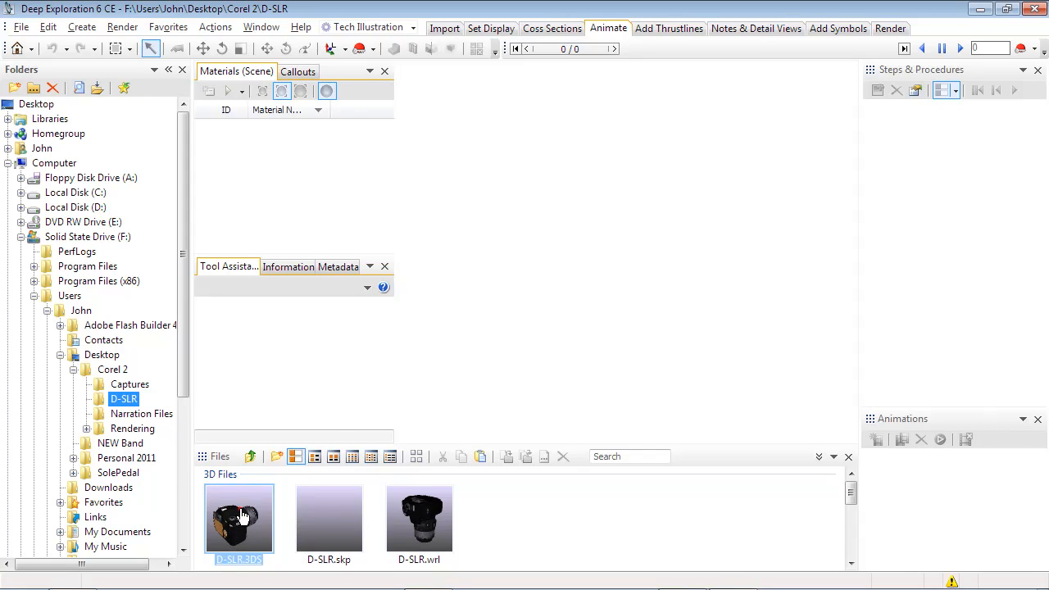
Load D-SLR.3DS with the default Autodesk 3D Studio import properties
double_click(239, 518)
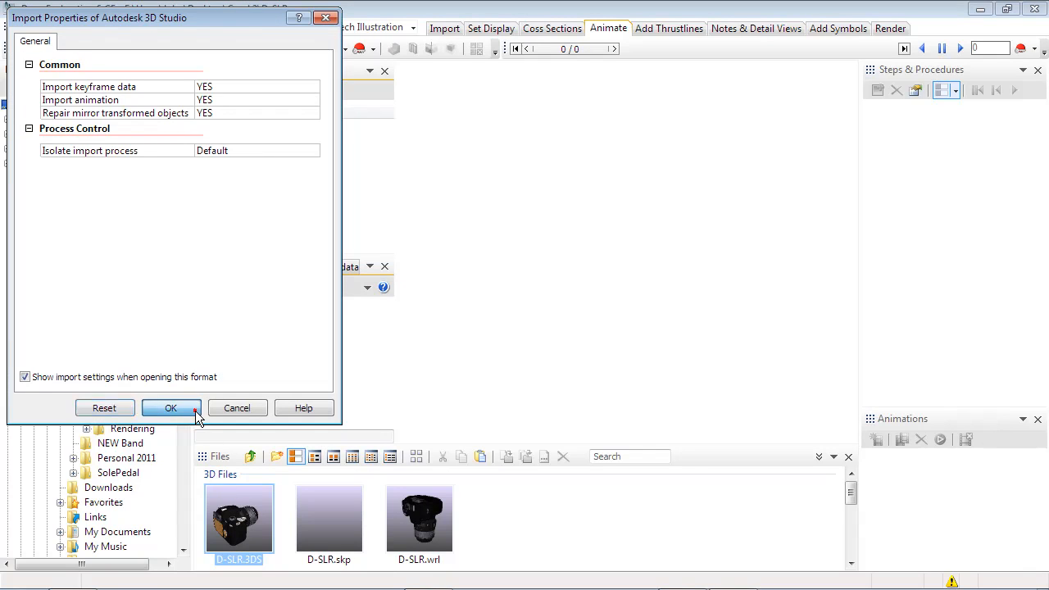
left_click(170, 406)
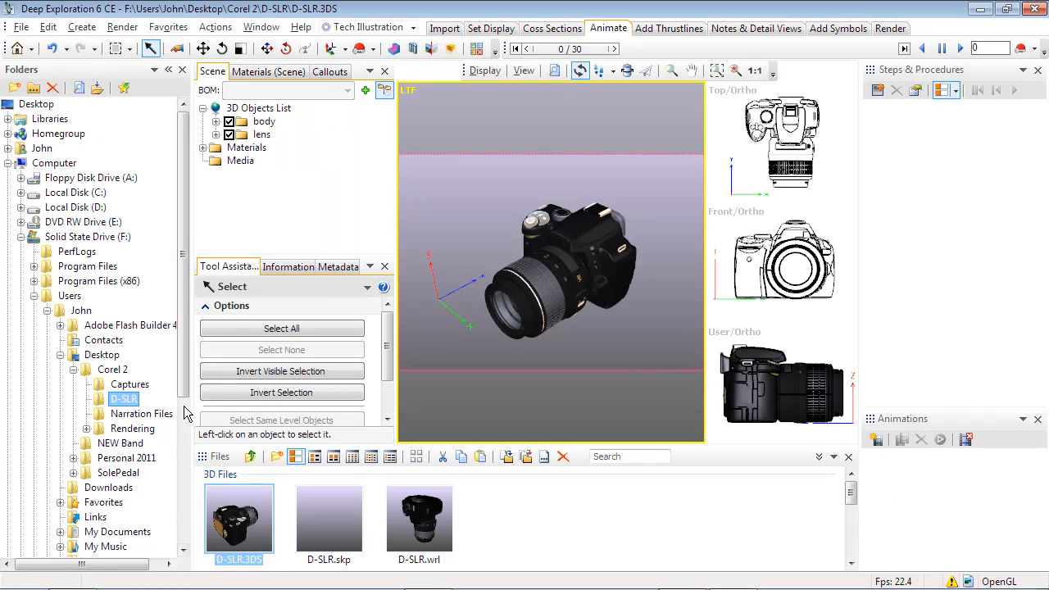
Save the model as D-SLR.rh in Right Hemisphere Binary with Reload saved file, accepting the reopen properties
left_click(18, 26)
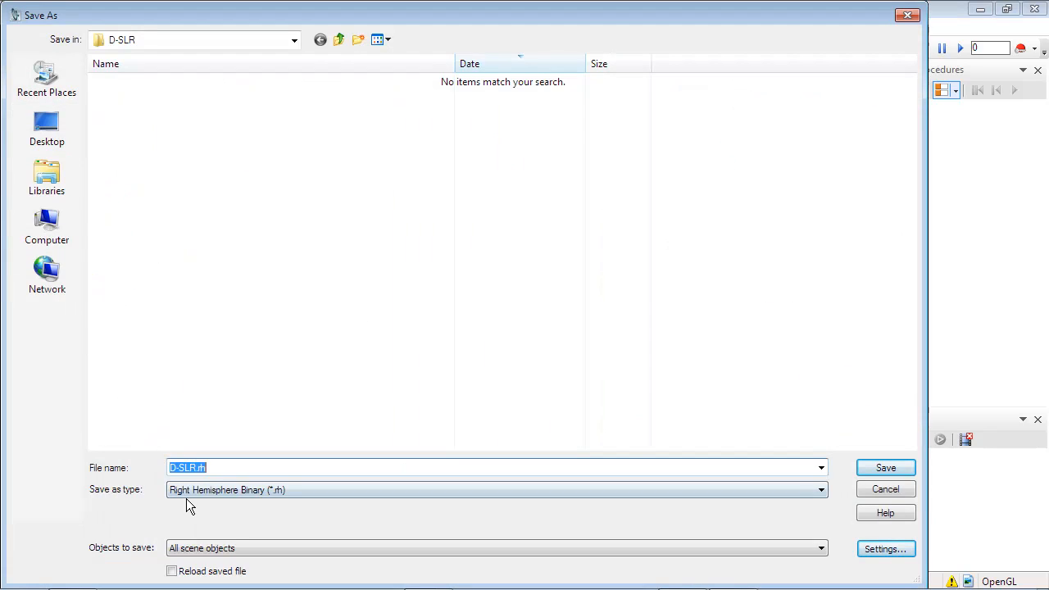
left_click(172, 571)
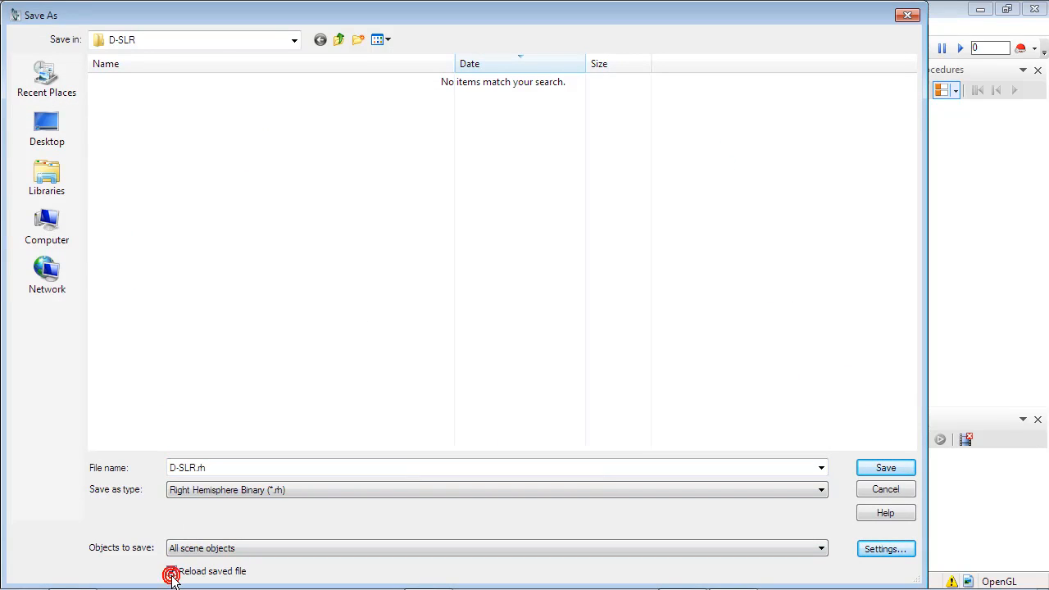
left_click(170, 571)
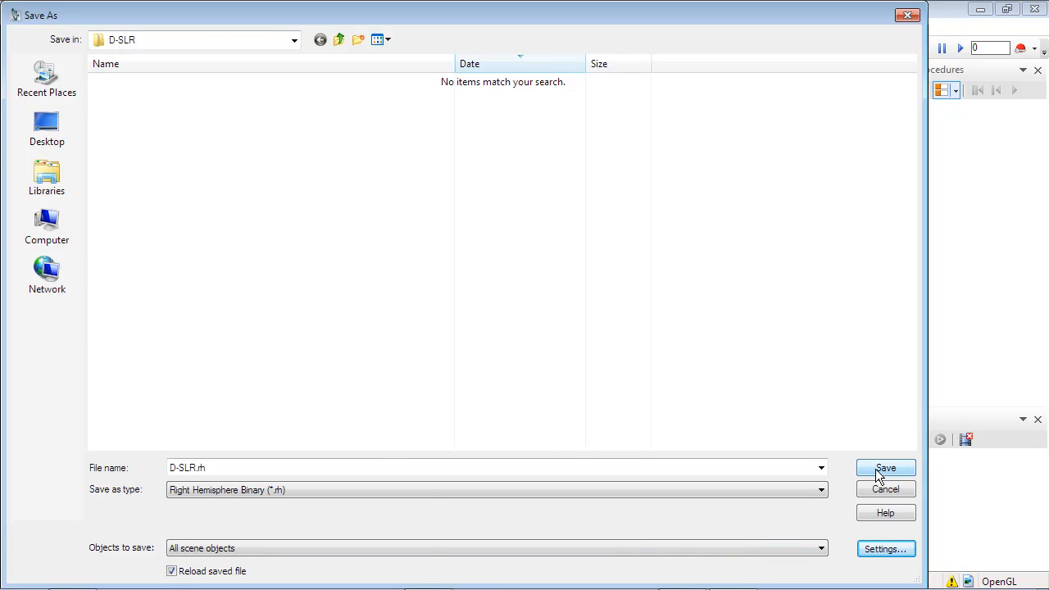
left_click(885, 469)
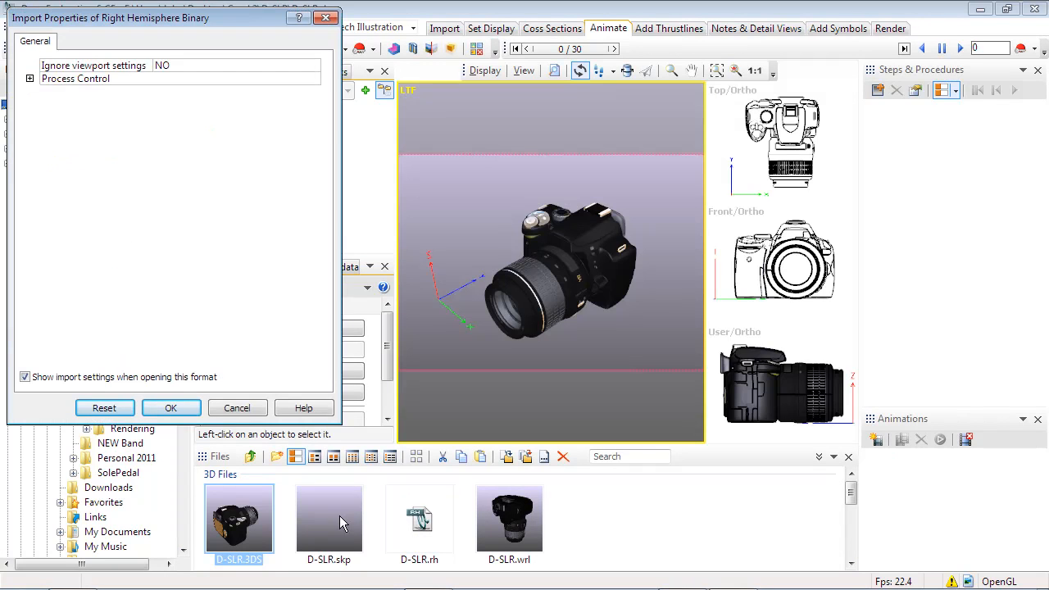
left_click(170, 406)
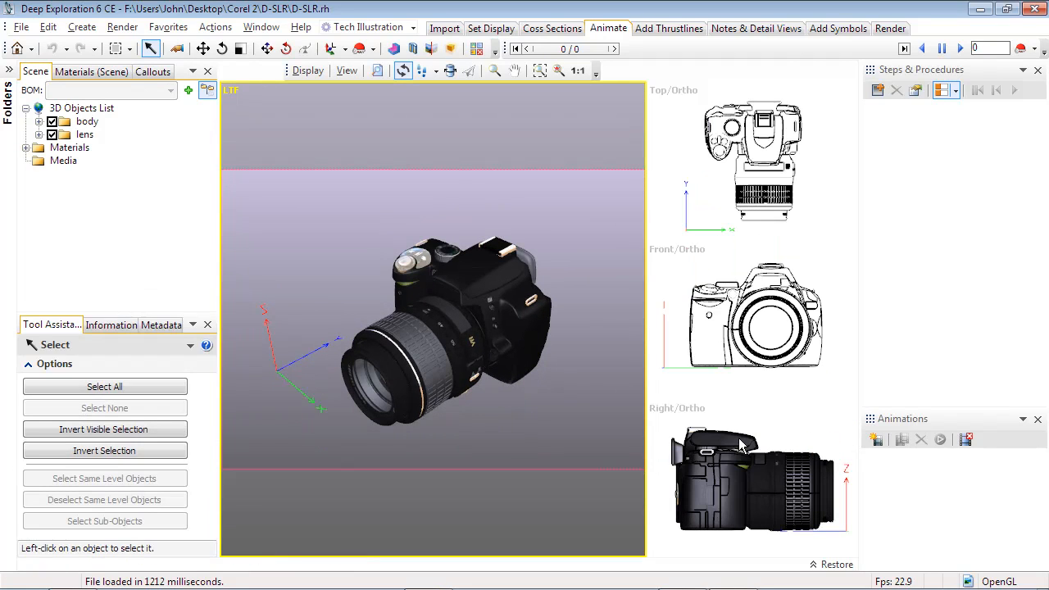
Switch the main viewport to the Views > 30 Isometric > LTF standard viewpoint
left_click(229, 90)
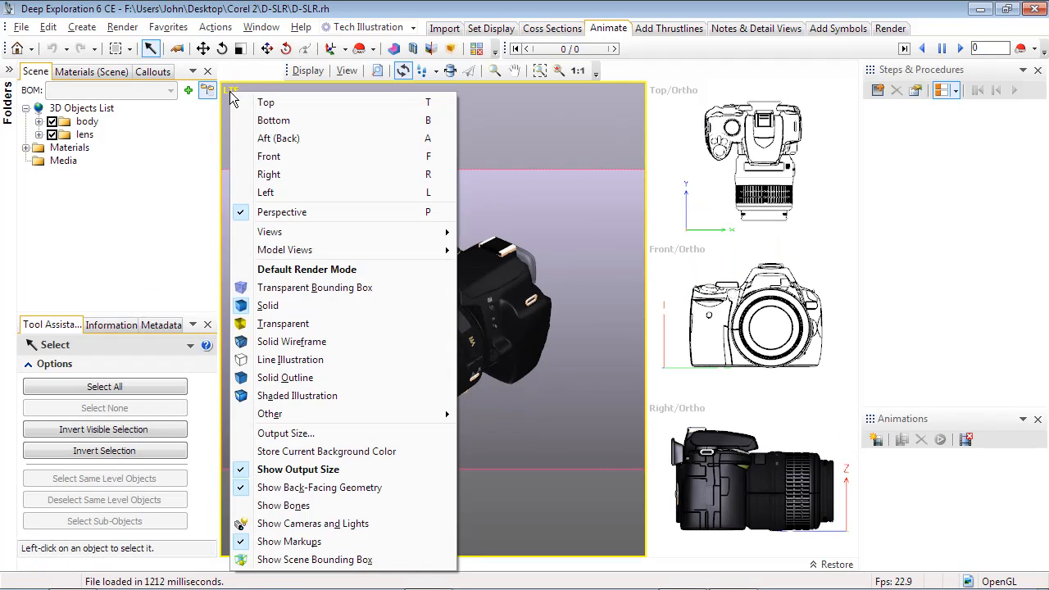
mouse_move(269, 233)
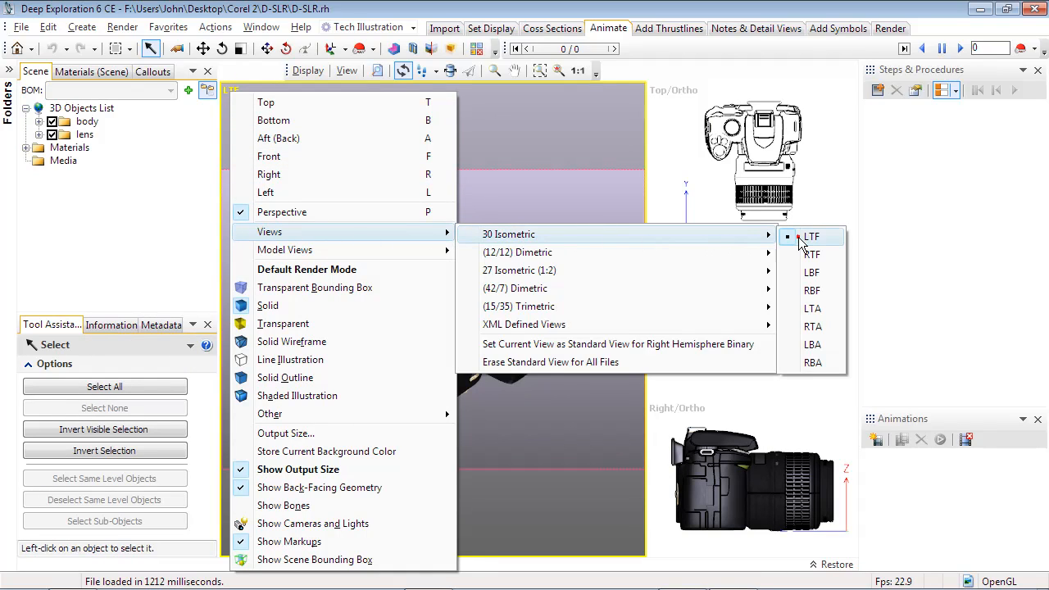
left_click(810, 236)
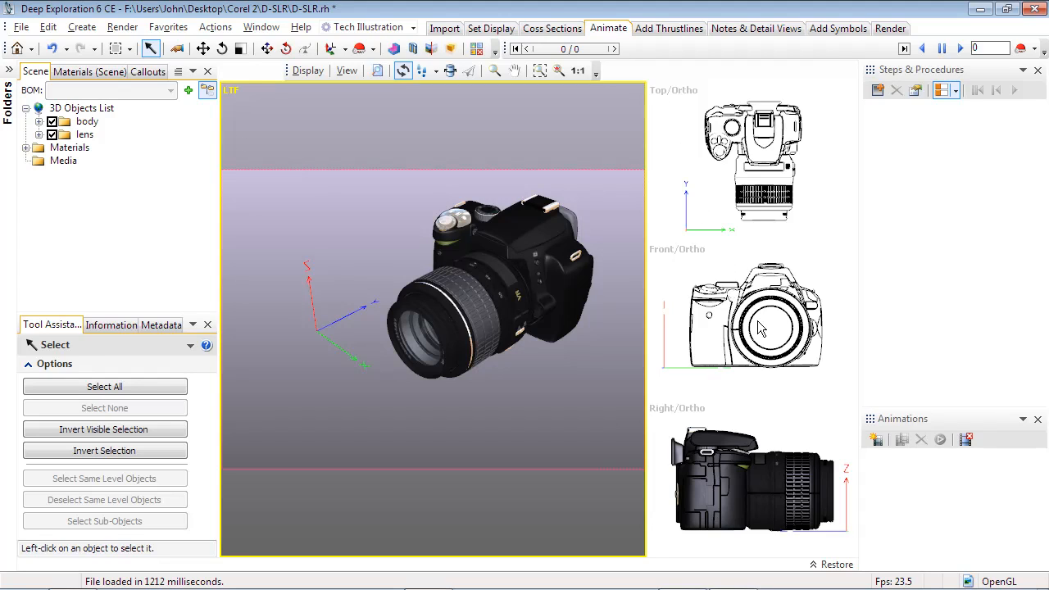
mouse_move(875, 440)
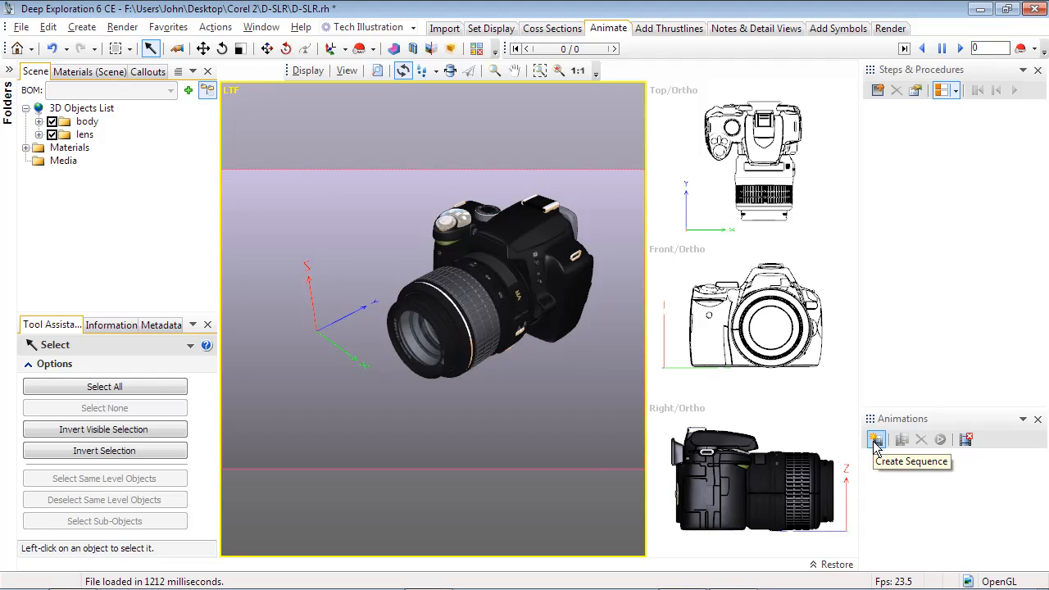
Create Sequence-1 in the Animations panel with a 30-frame timeline
left_click(876, 440)
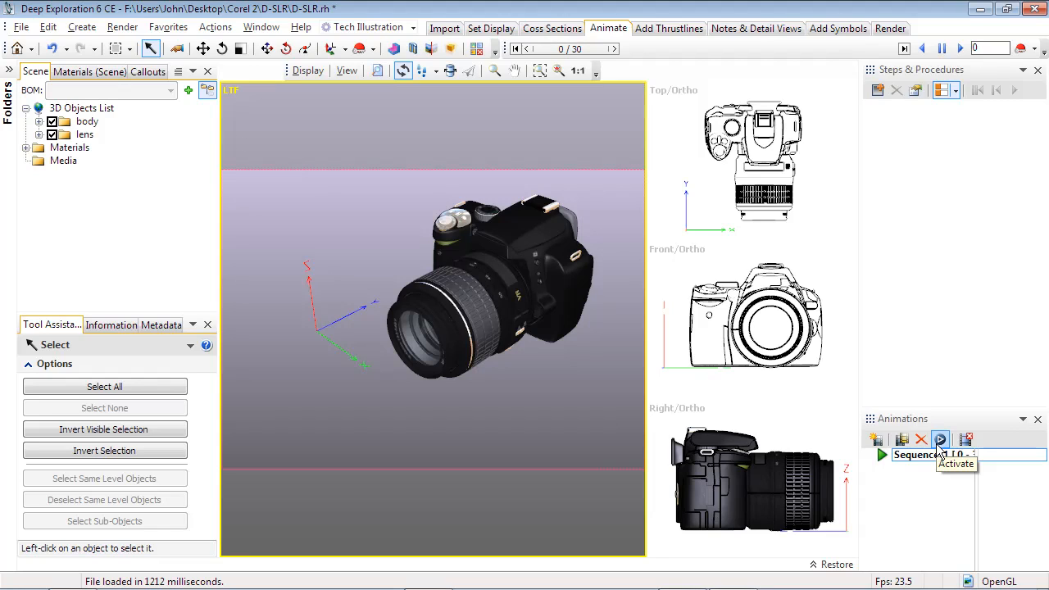
mouse_move(509, 331)
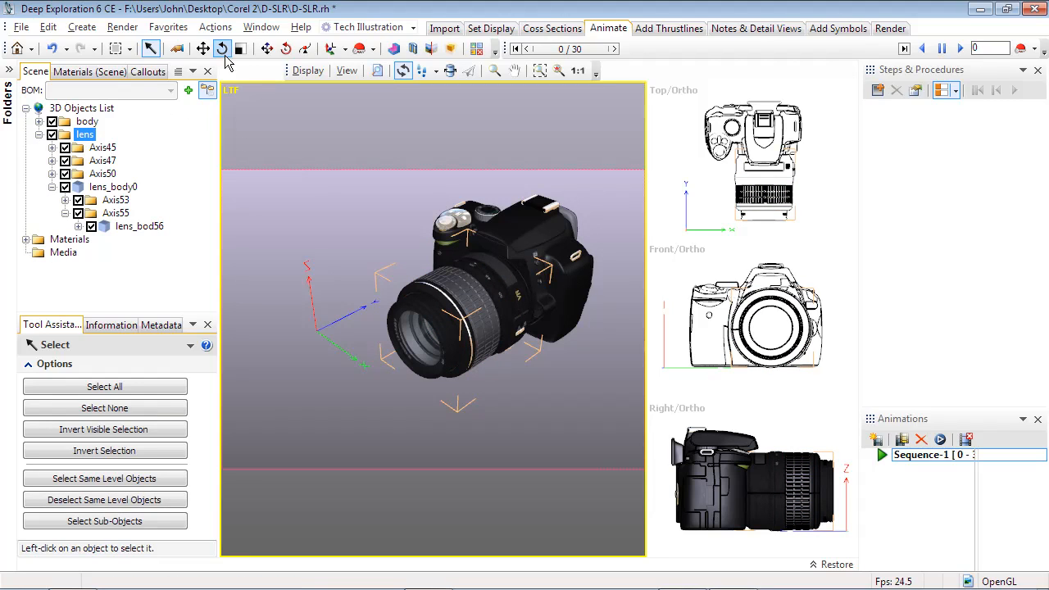
Select the lens part and activate the Object Rotate tool so its rotation gizmo shows
left_click(223, 50)
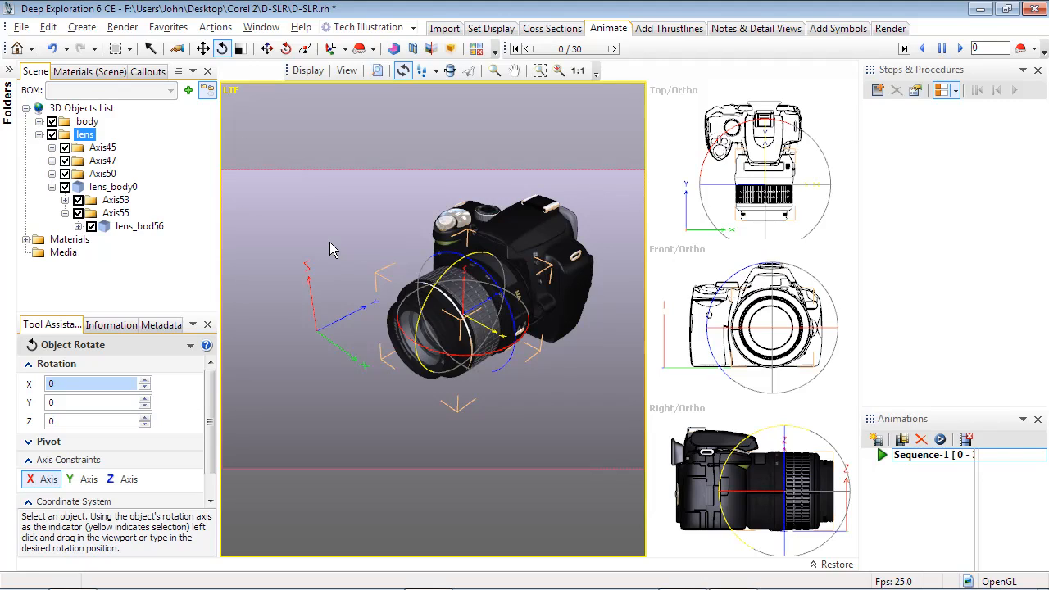
mouse_move(269, 49)
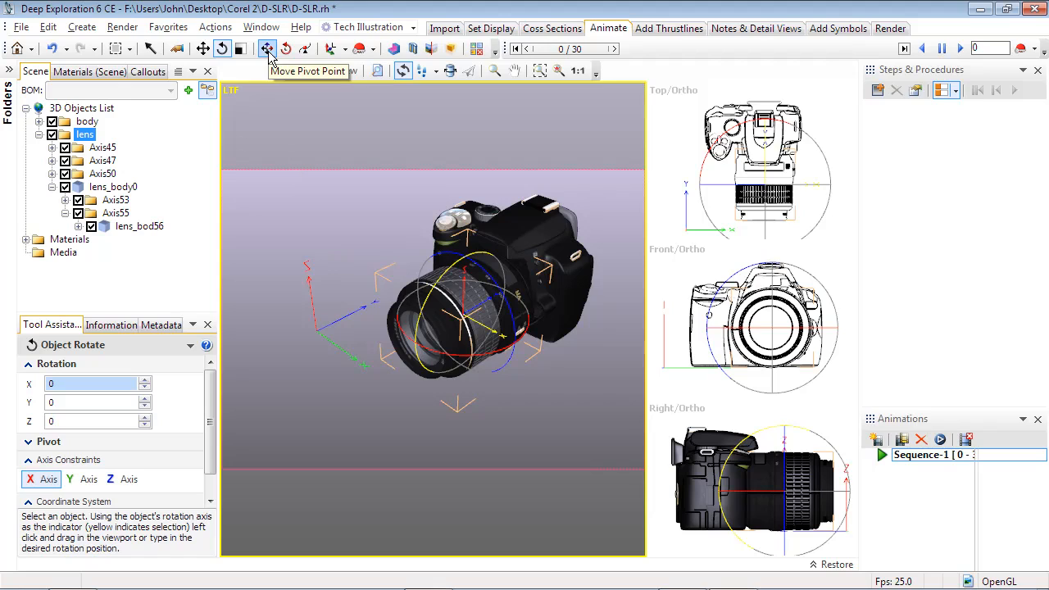
mouse_move(285, 50)
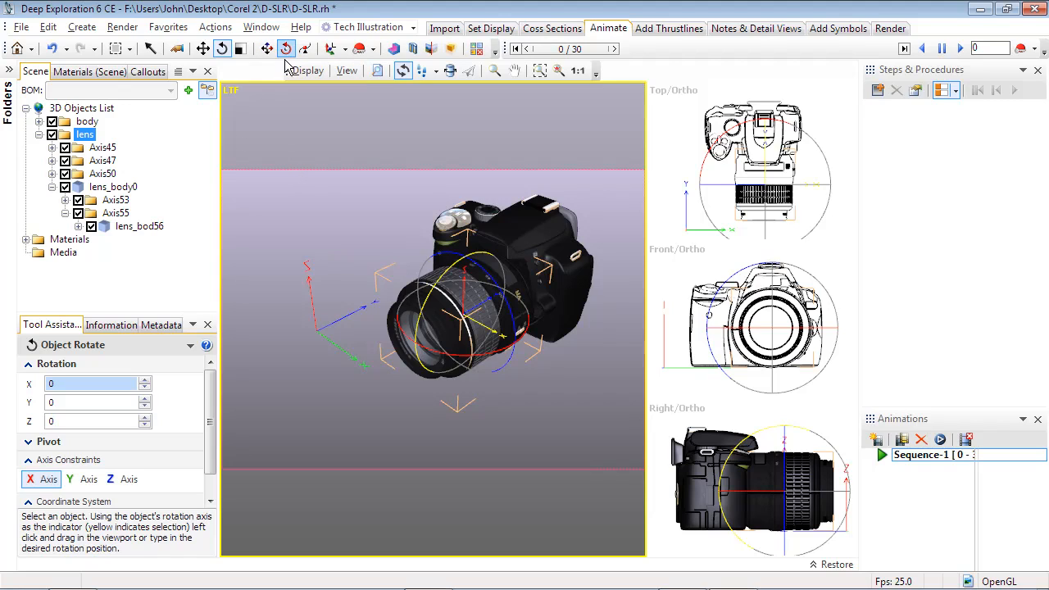
right_click(446, 287)
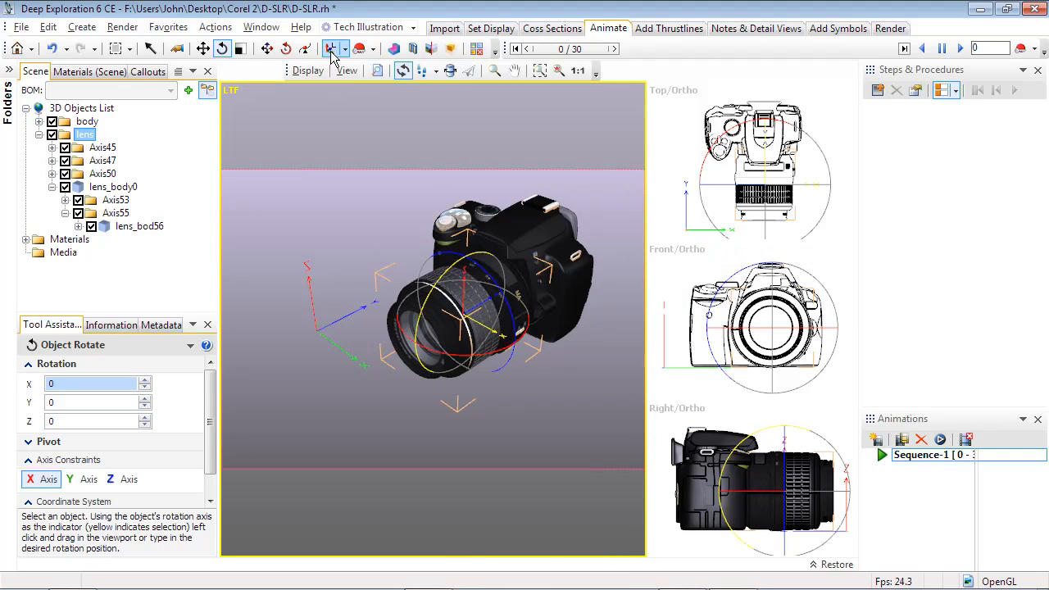
left_click(343, 49)
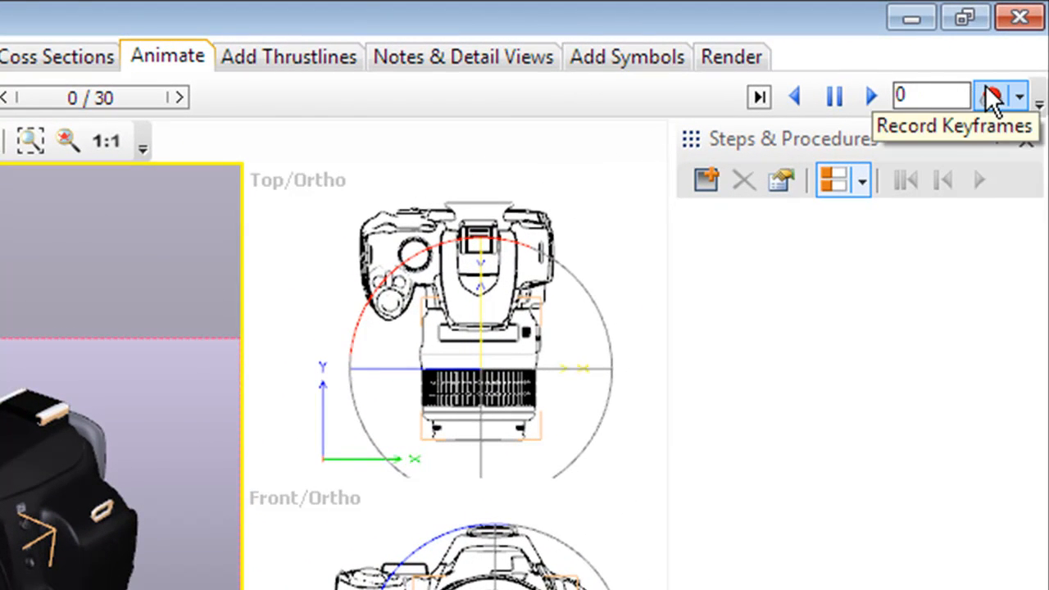
Turn on Record Keyframes and at frame 15 rotate the lens about -58° on Y
left_click(992, 95)
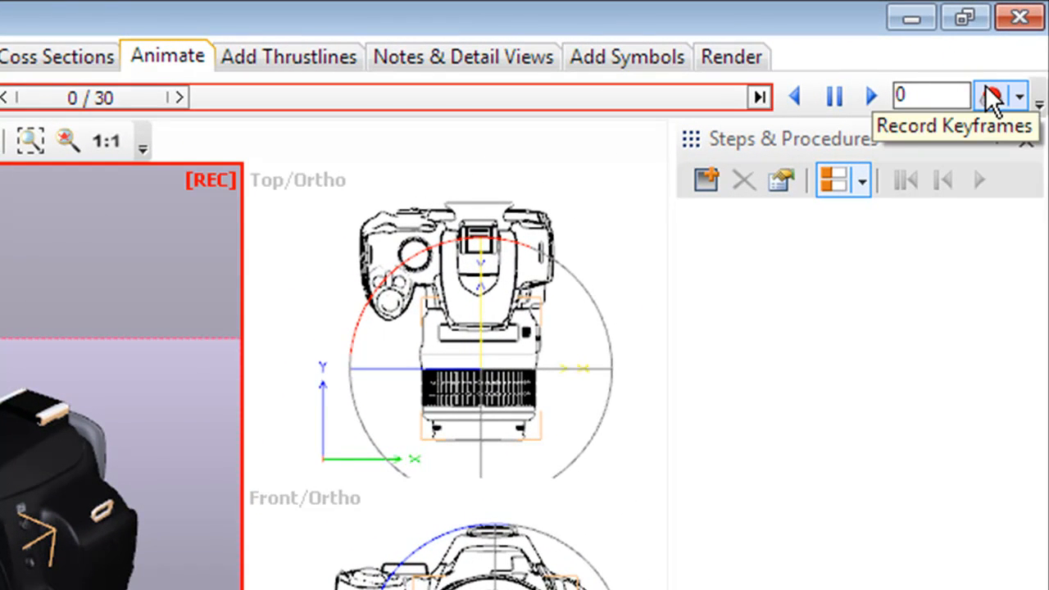
mouse_move(858, 163)
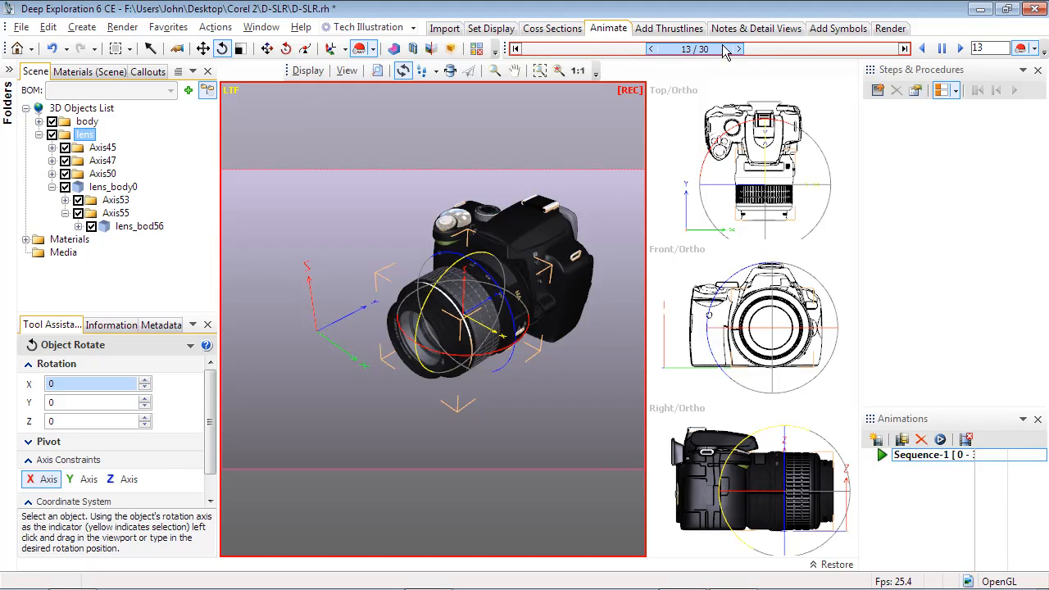
left_click(737, 49)
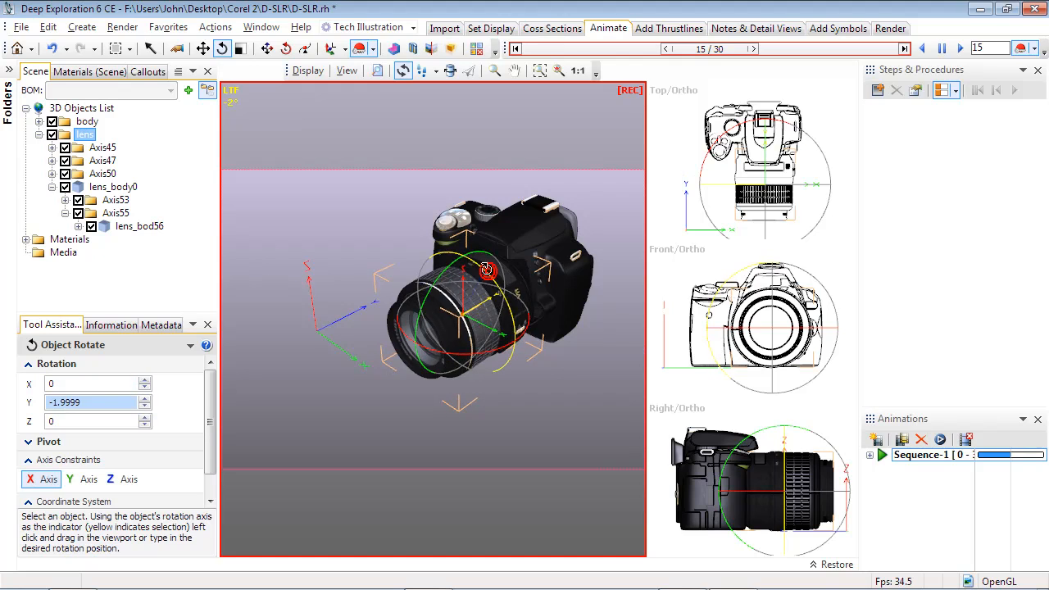
left_click_drag(486, 270, 482, 221)
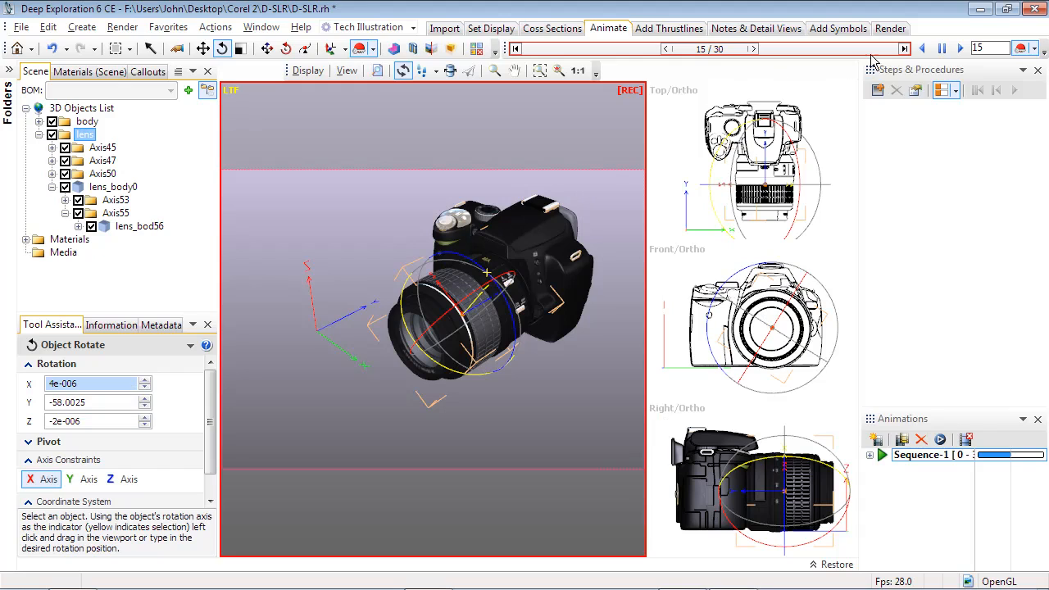
At frame 30 move the lens forward along its axis off the camera body
left_click(905, 49)
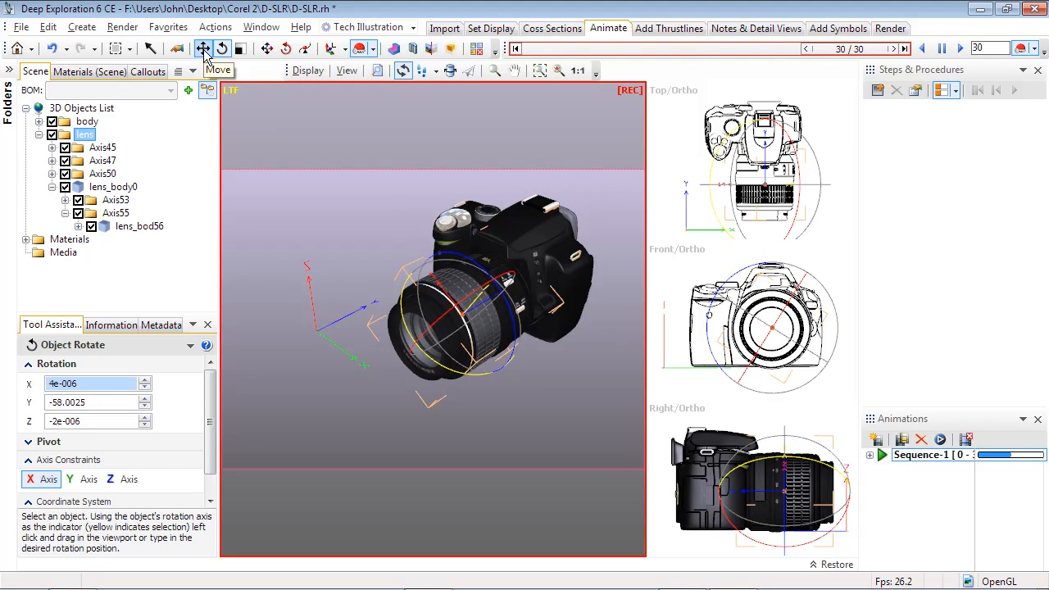
left_click(203, 49)
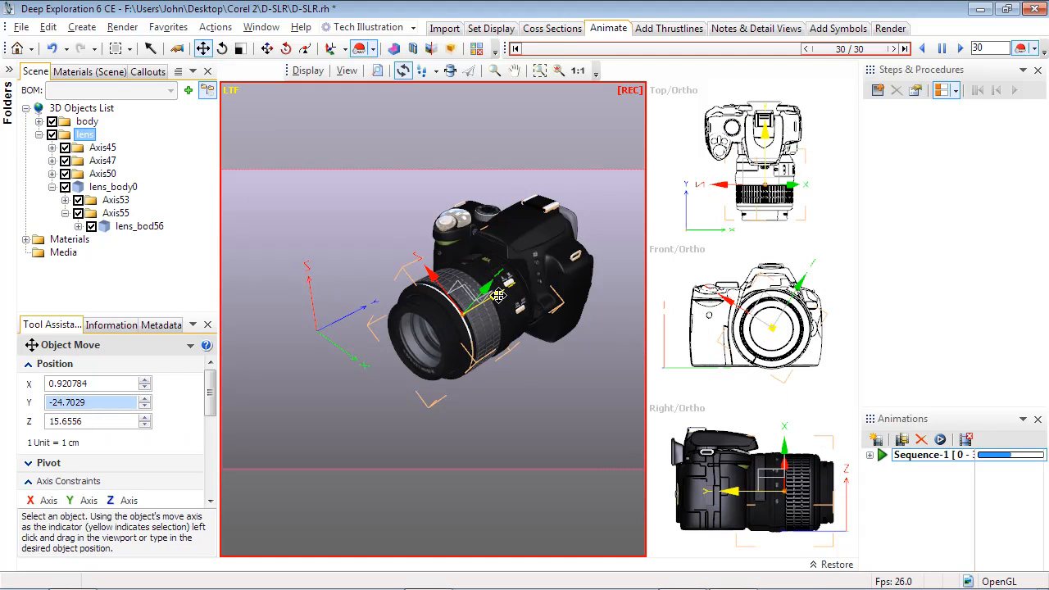
left_click_drag(492, 295, 429, 369)
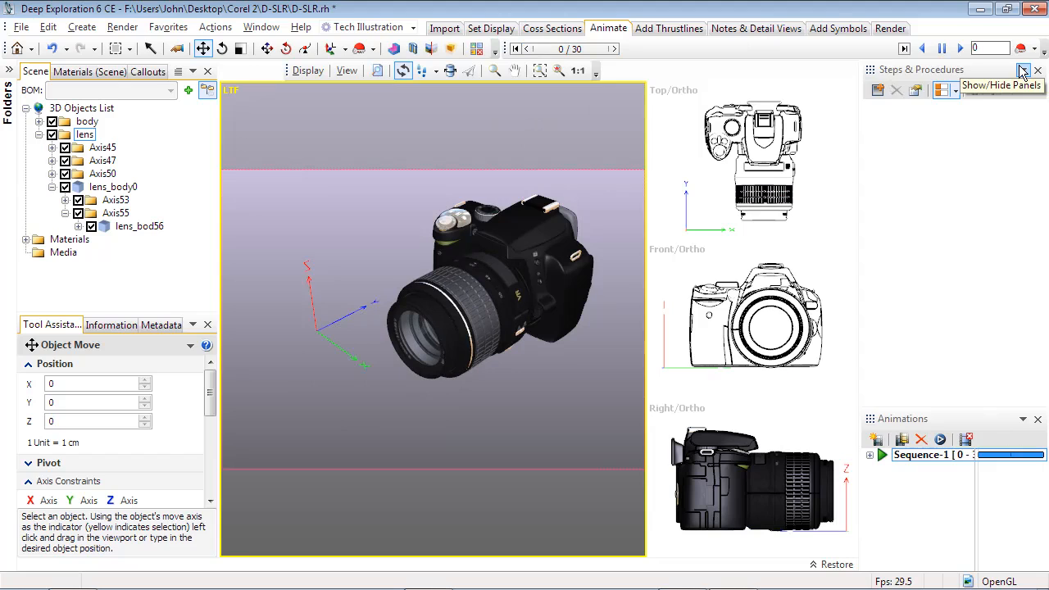
Show the Animation Timeline and insert a key at frame 15 on the lens Position track
left_click(1023, 71)
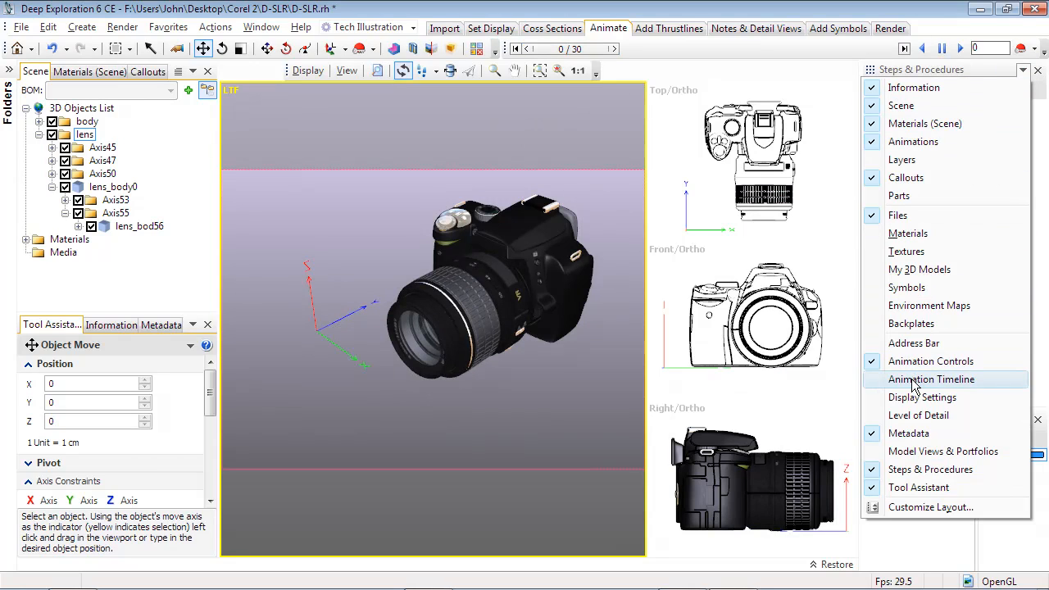
left_click(931, 379)
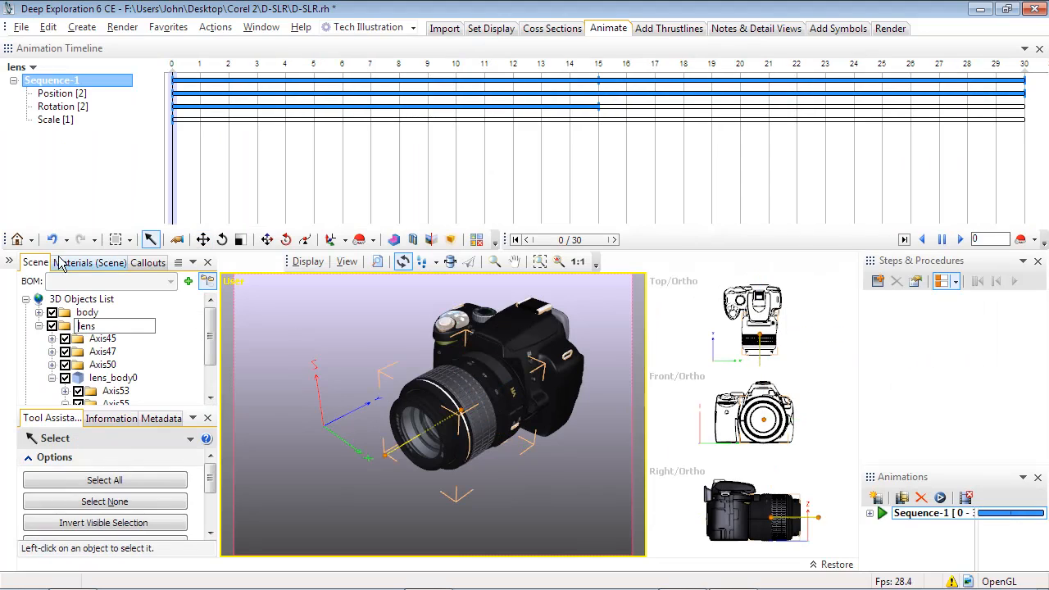
left_click(61, 92)
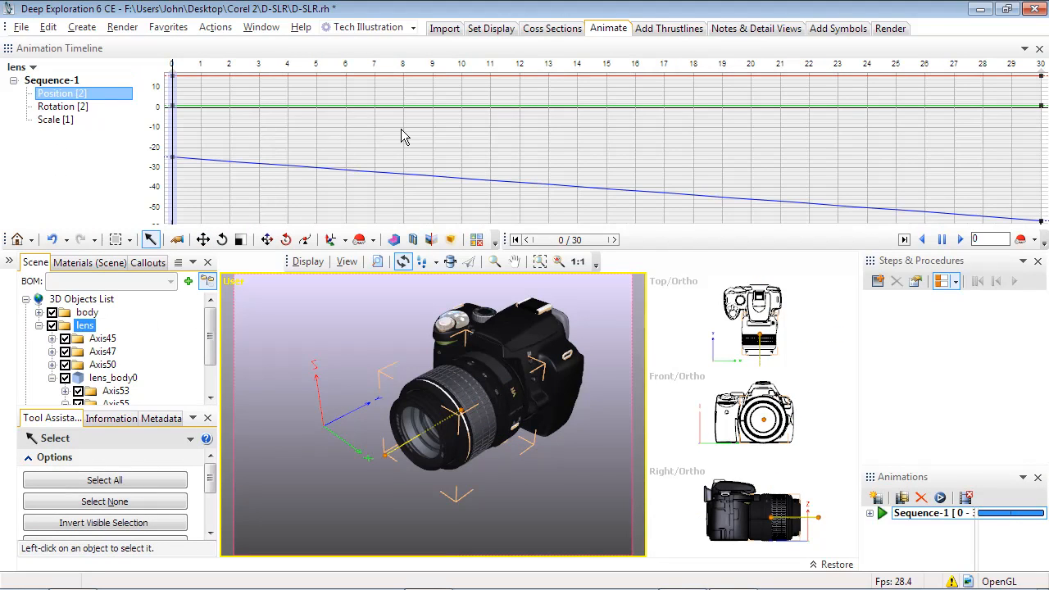
right_click(401, 135)
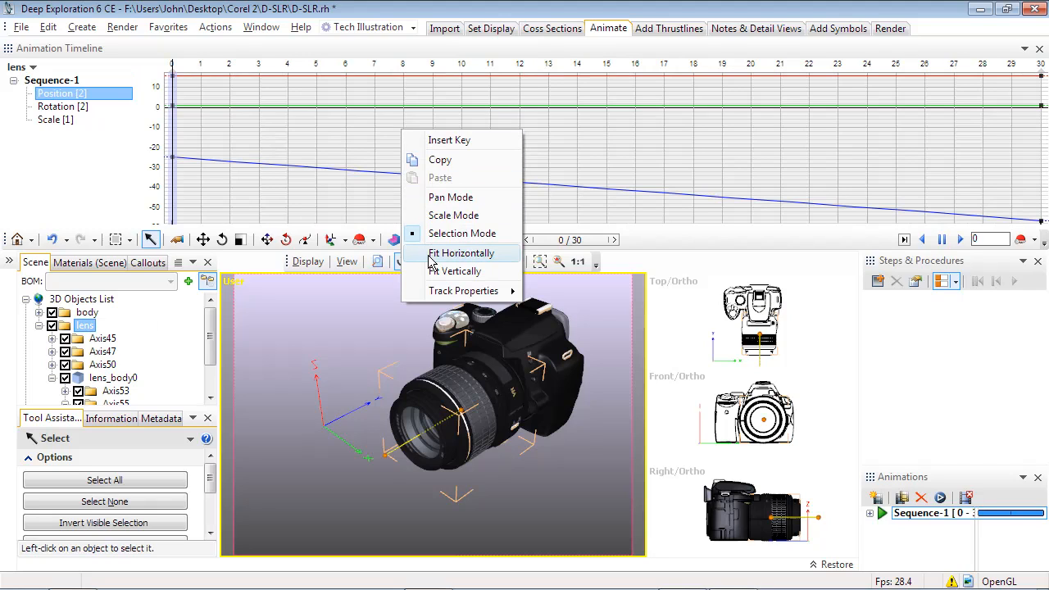
mouse_move(459, 271)
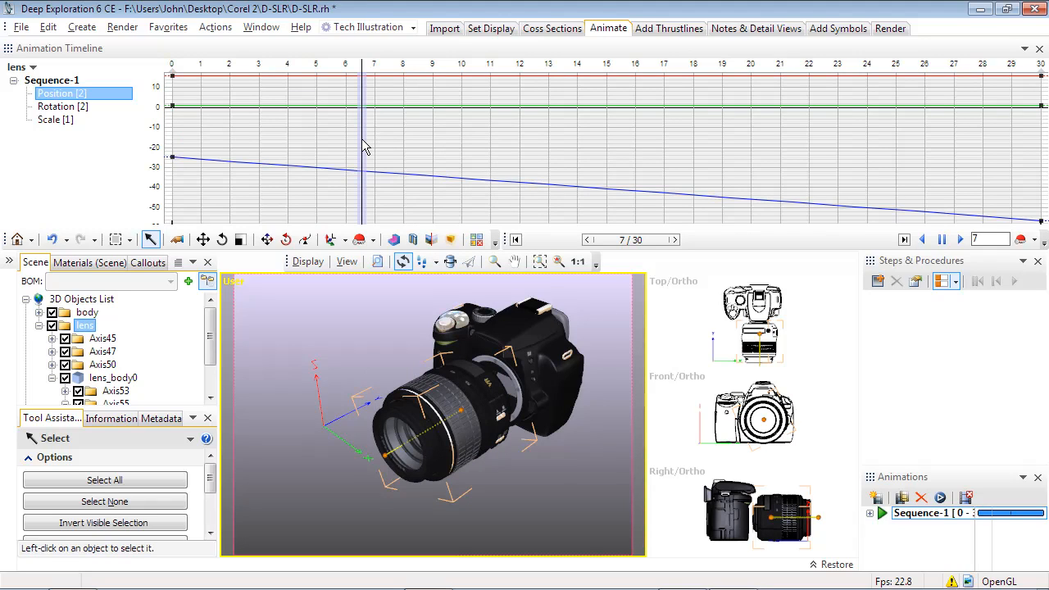
mouse_move(367, 151)
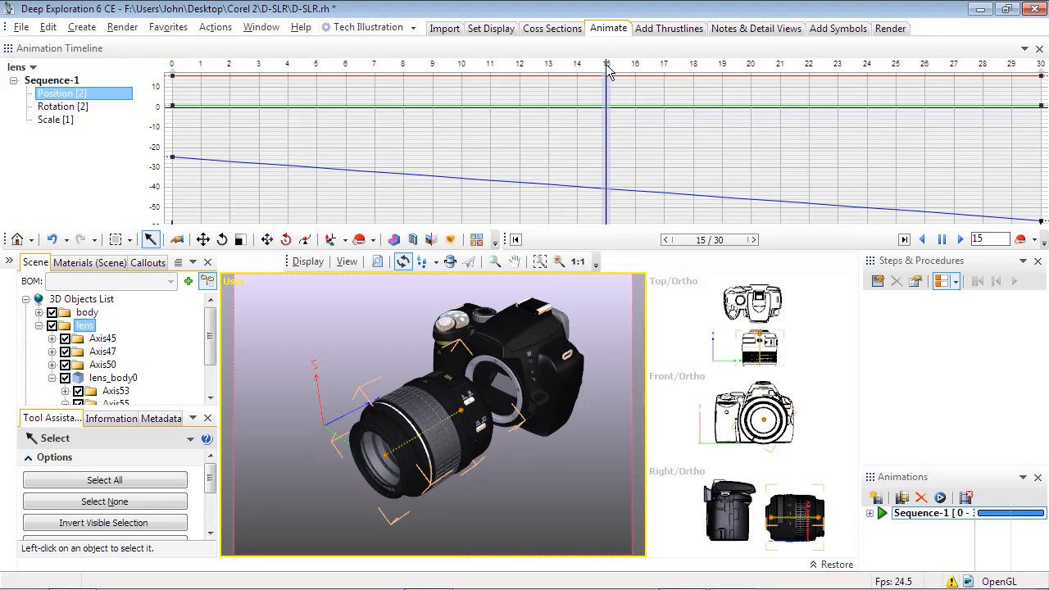
mouse_move(623, 135)
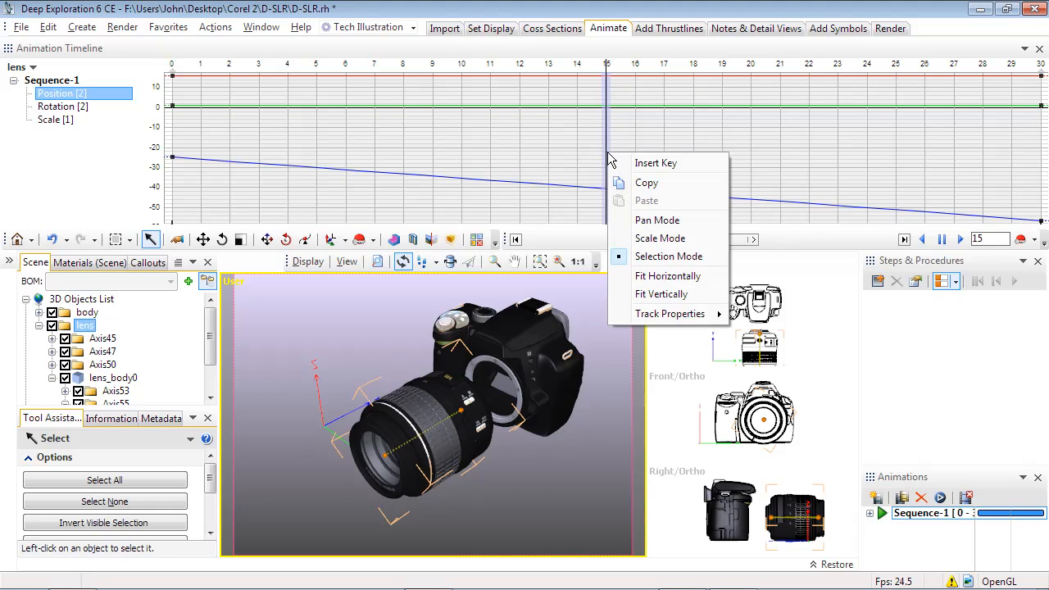
left_click(655, 162)
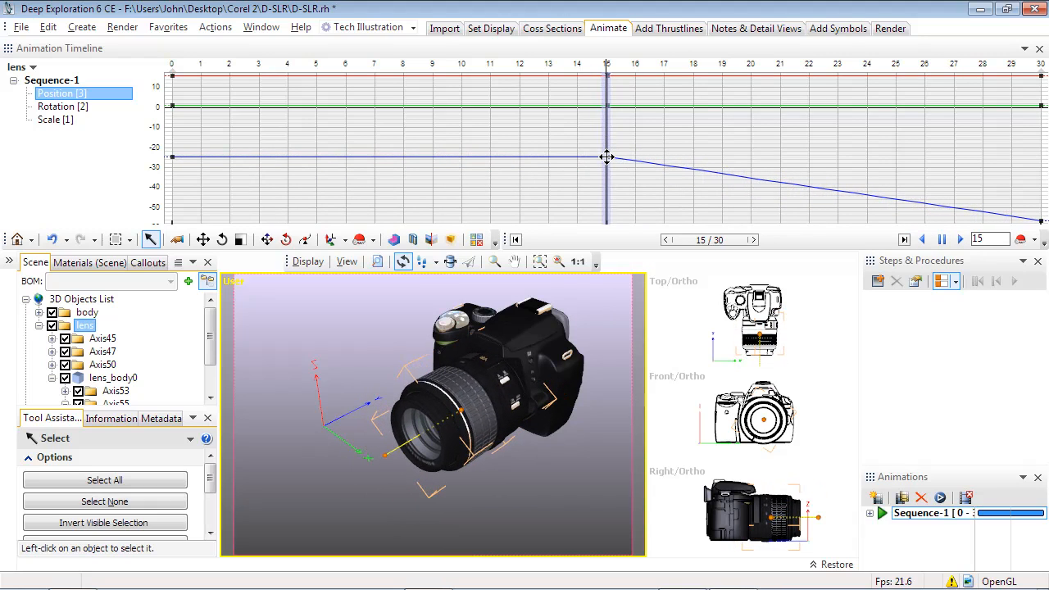
mouse_move(606, 158)
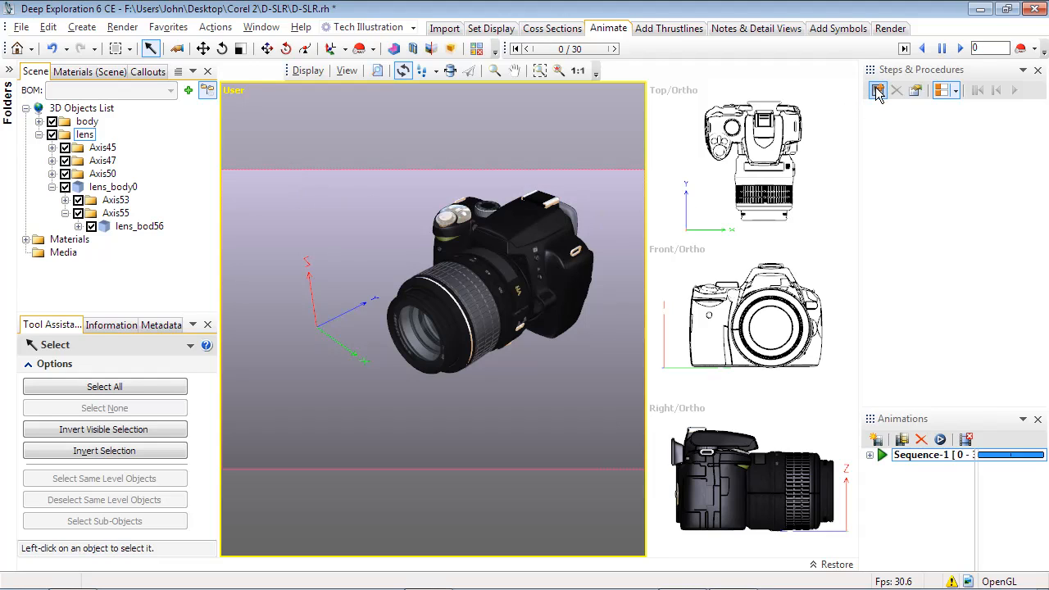
Create Step 1 from the scene, play its lens-removal animation and assign Sequence-1 [0 - 30] to it
left_click(877, 91)
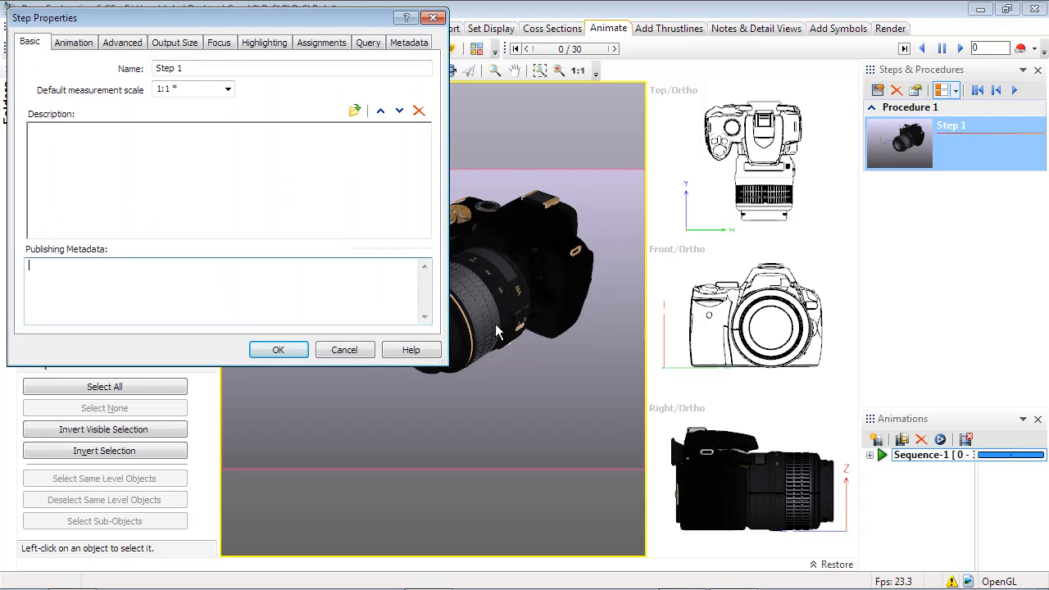
left_click(278, 350)
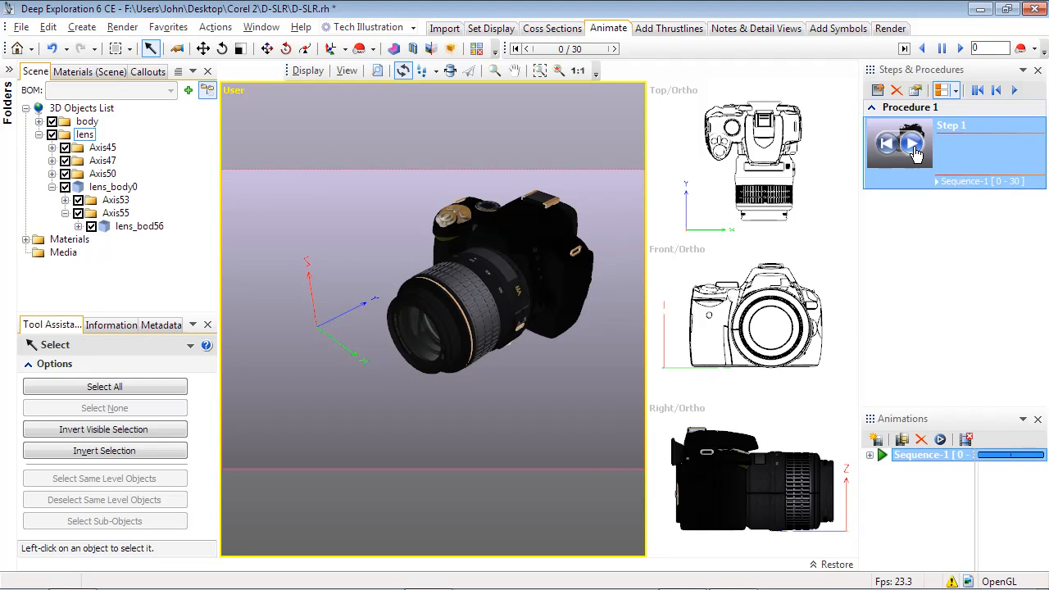
left_click(912, 141)
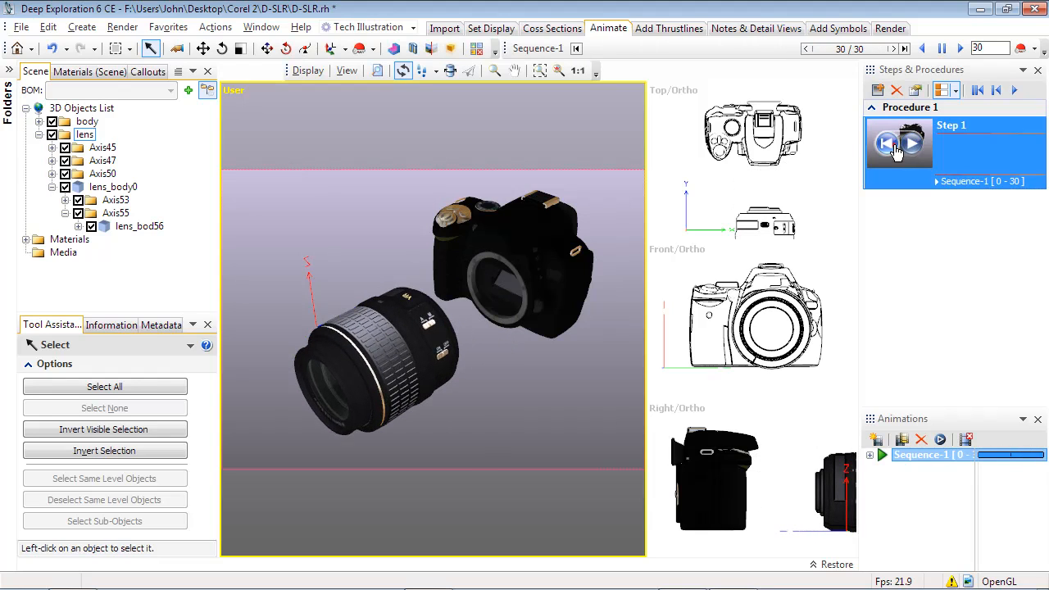
left_click(911, 143)
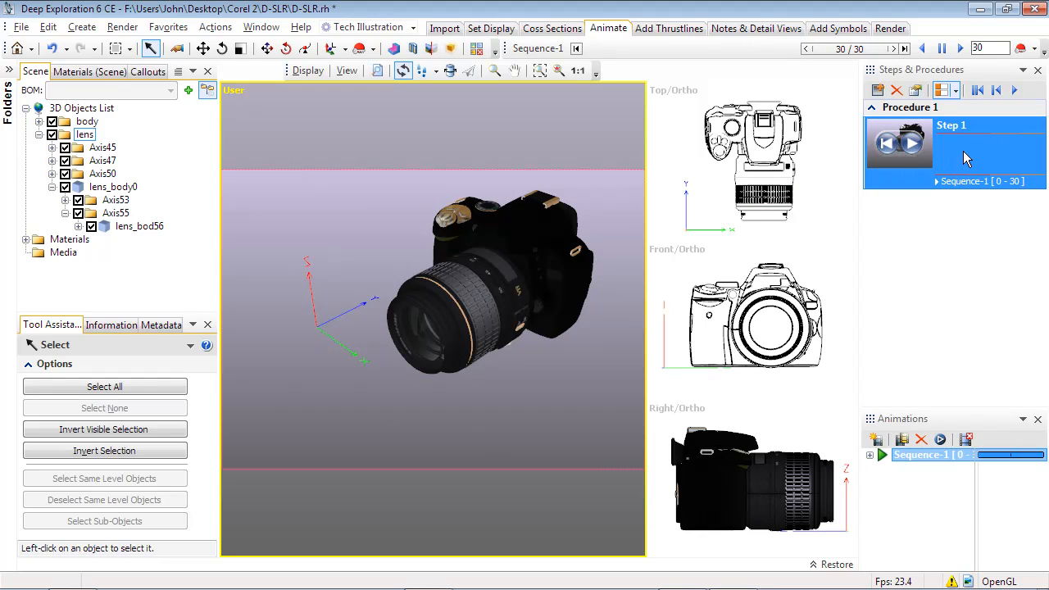
right_click(951, 144)
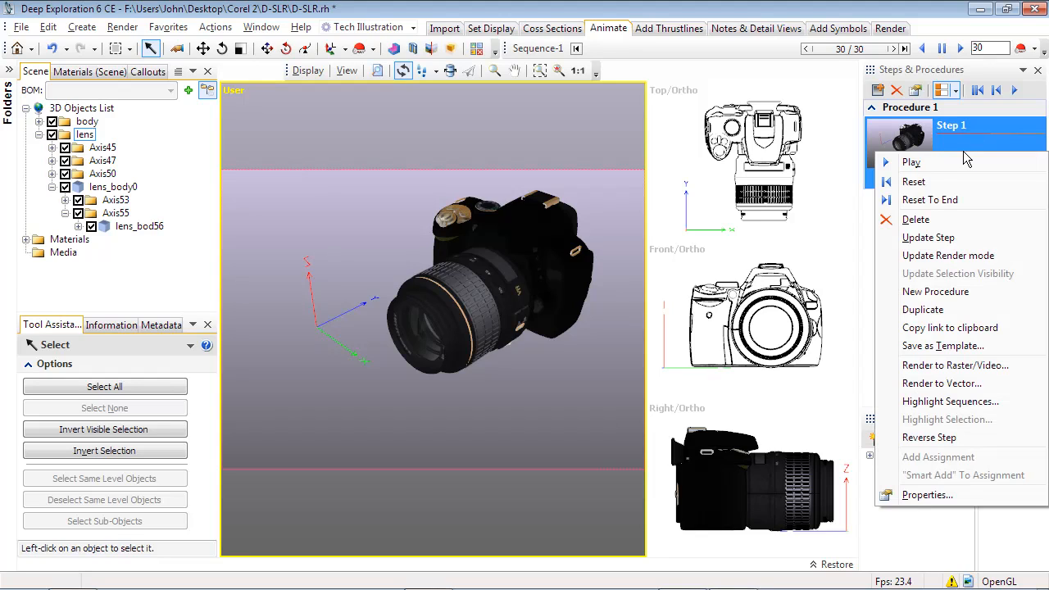
mouse_move(923, 308)
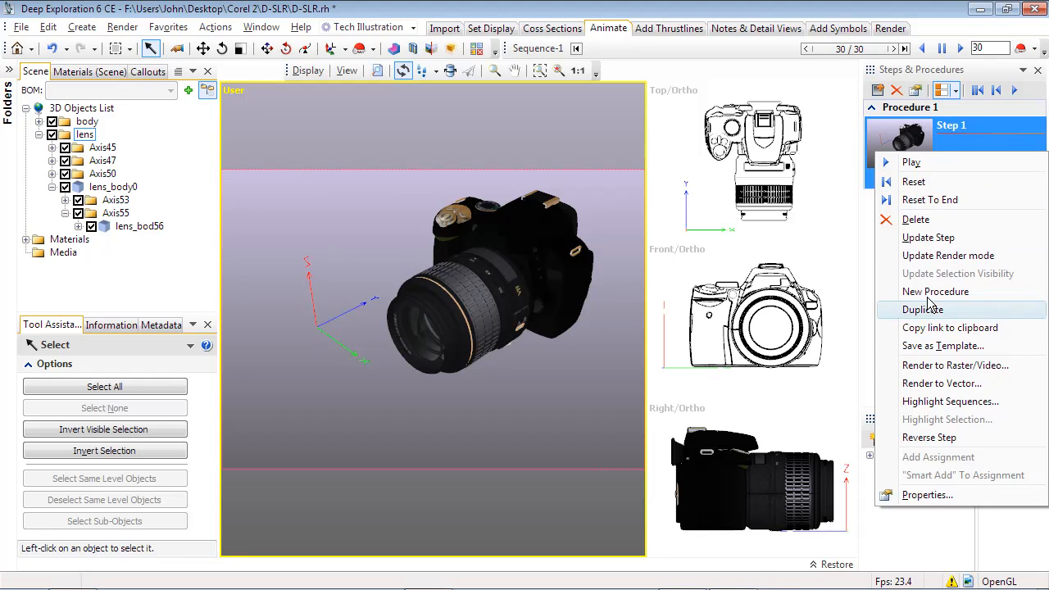
mouse_move(924, 364)
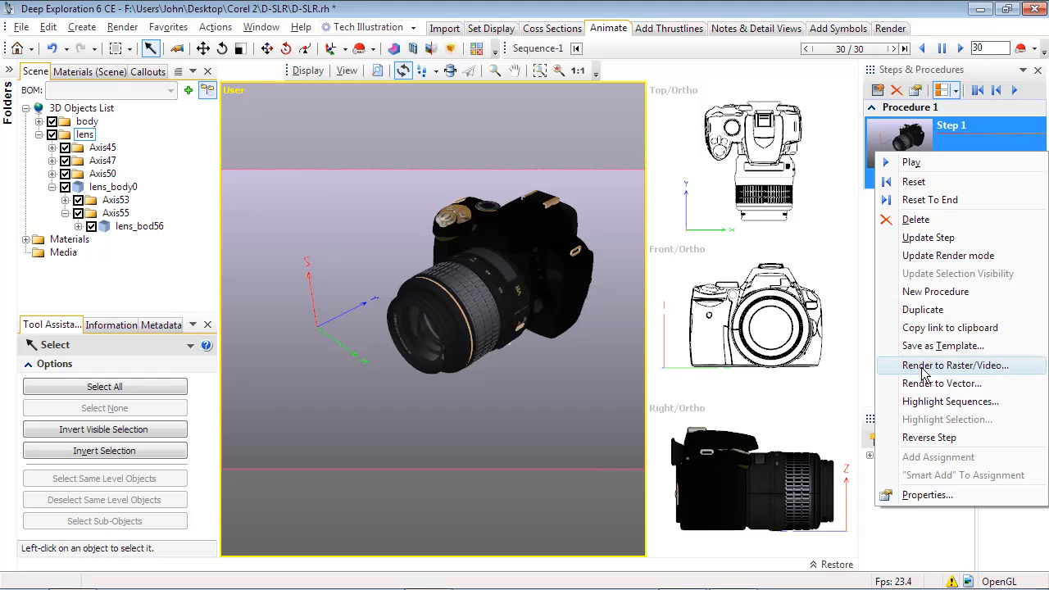
mouse_move(950, 149)
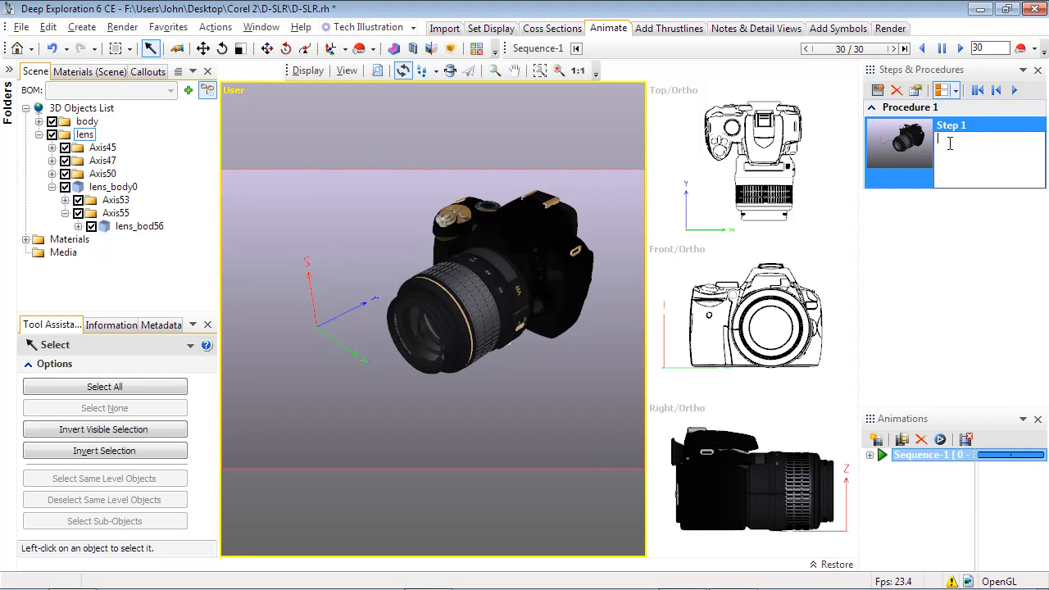
left_click(20, 26)
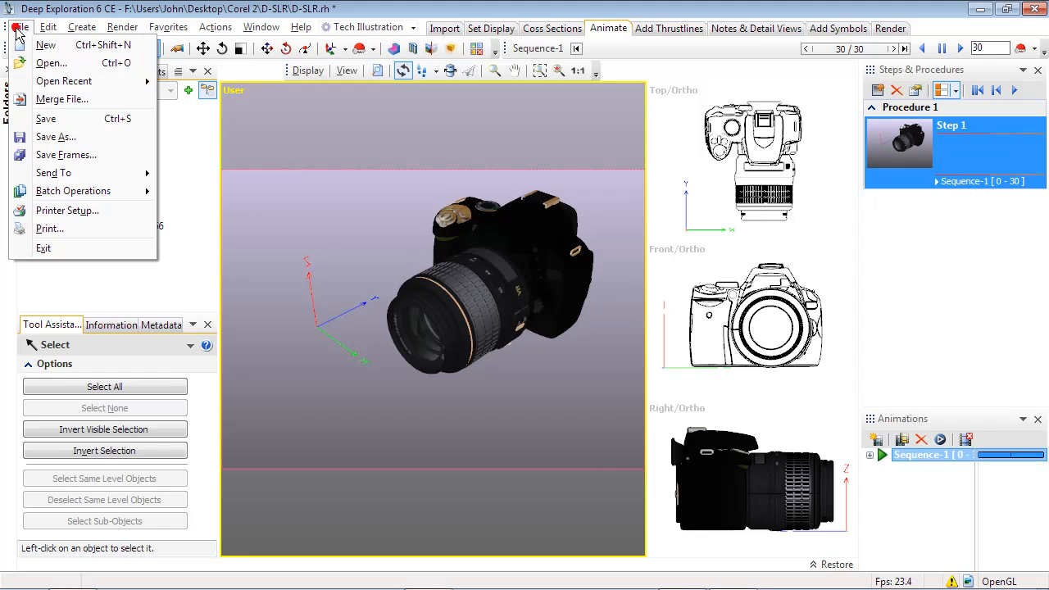
mouse_move(46, 118)
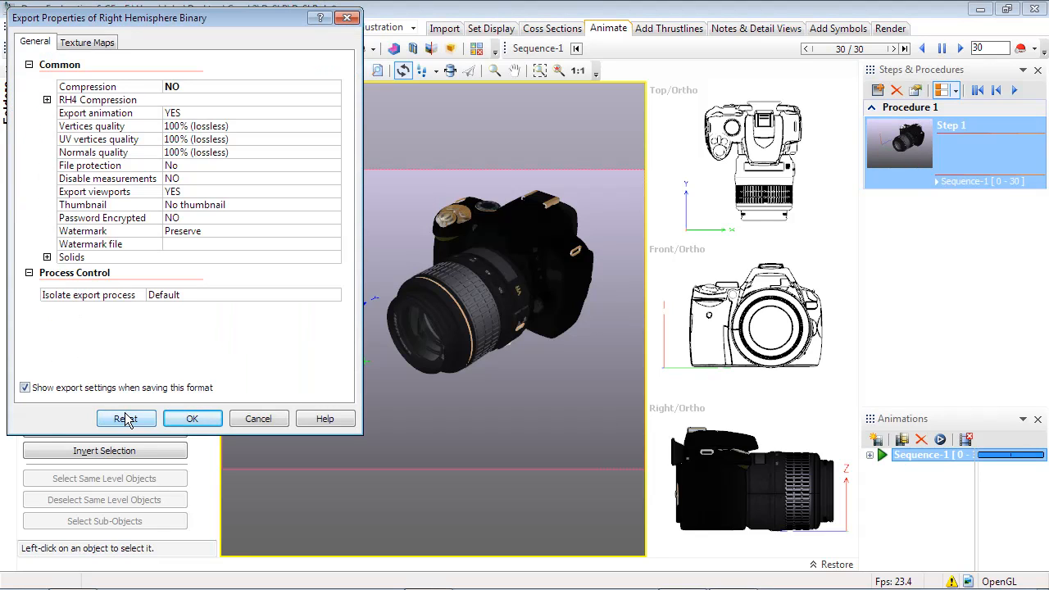
Confirm the Right Hemisphere Binary export properties to save D-SLR.rh with its step
left_click(191, 419)
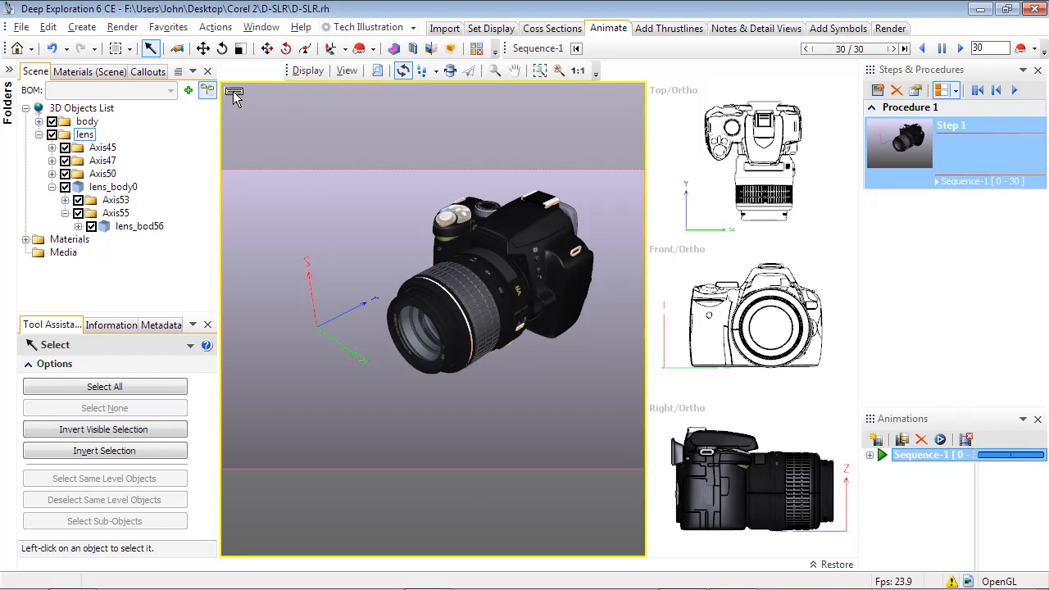
Switch the viewport to a 30° isometric LTF view with perspective turned off
left_click(233, 92)
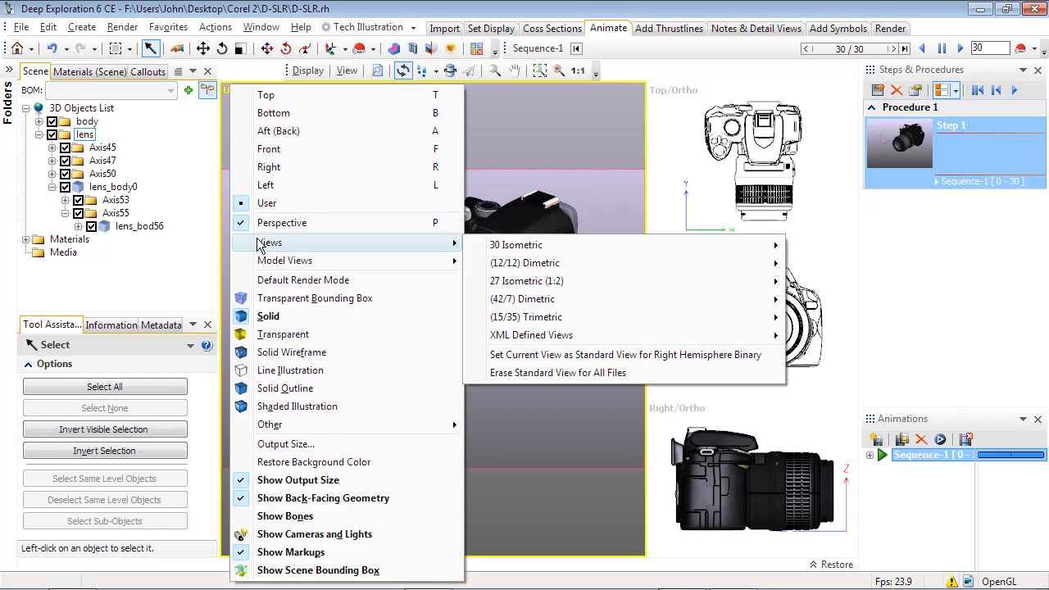
mouse_move(514, 245)
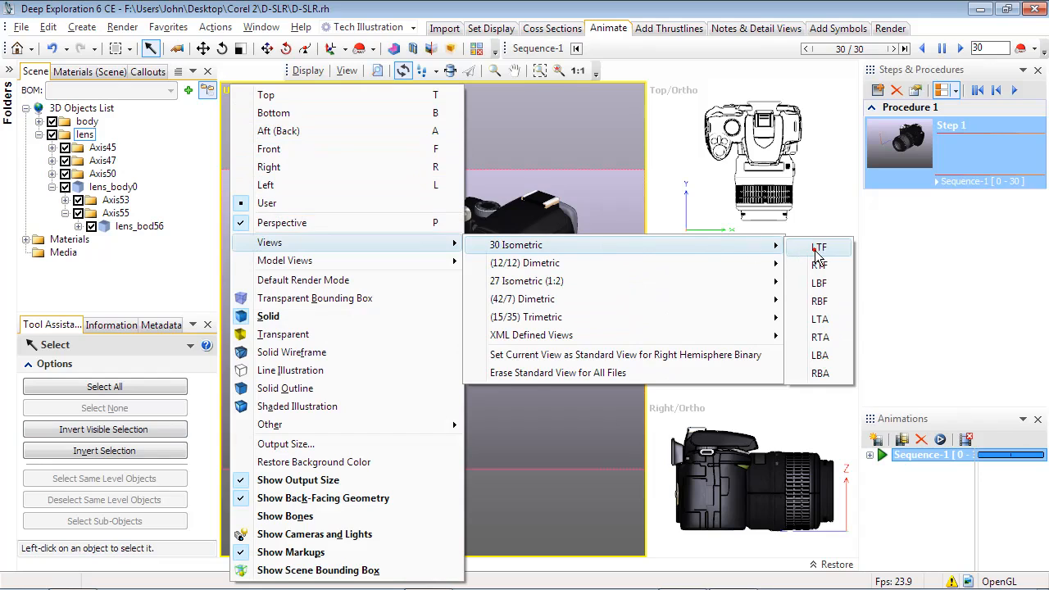
left_click(819, 246)
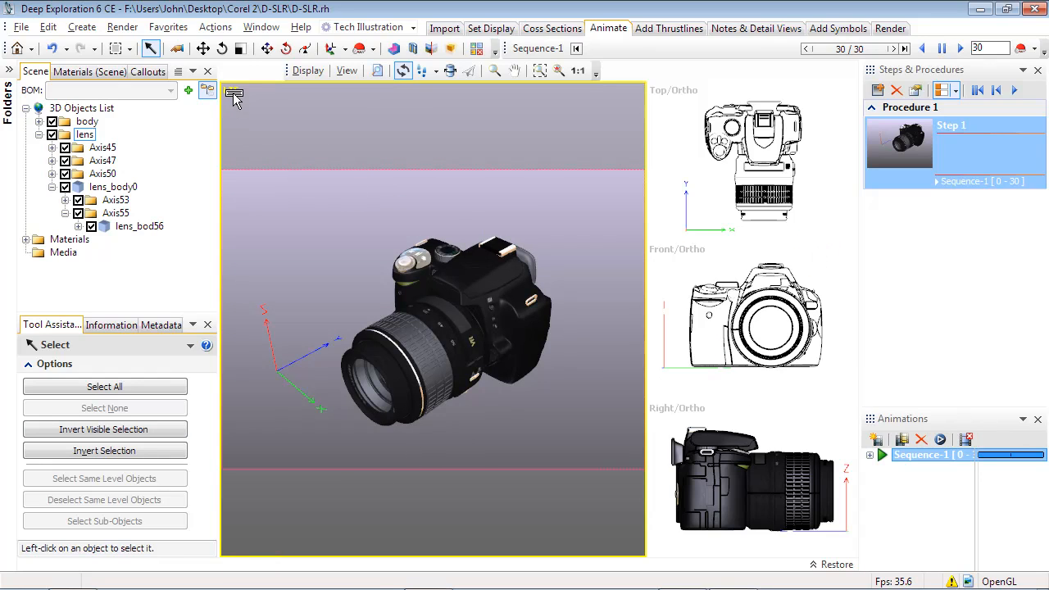
left_click(232, 88)
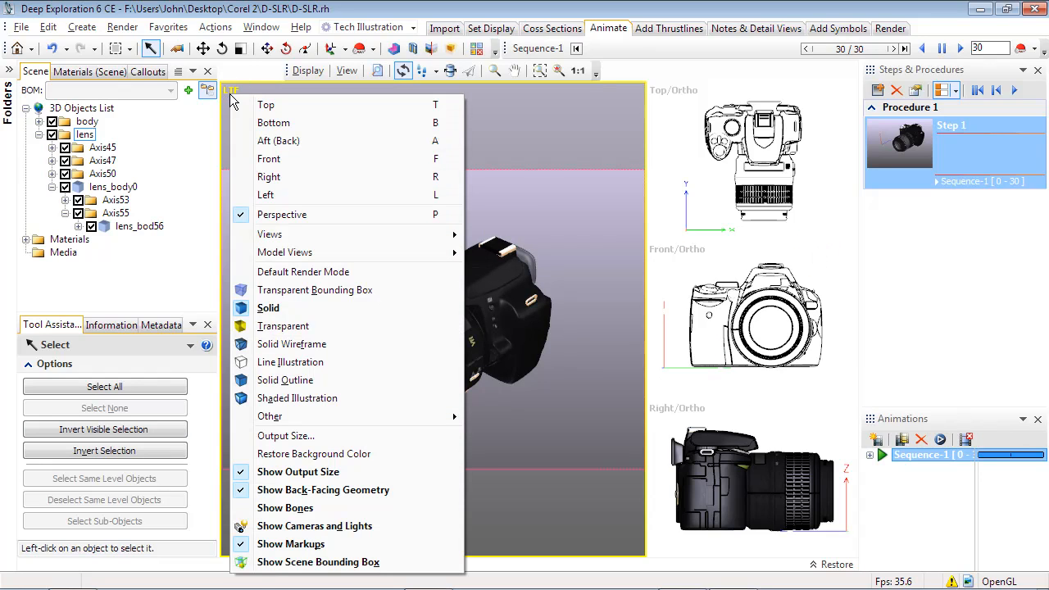
left_click(282, 213)
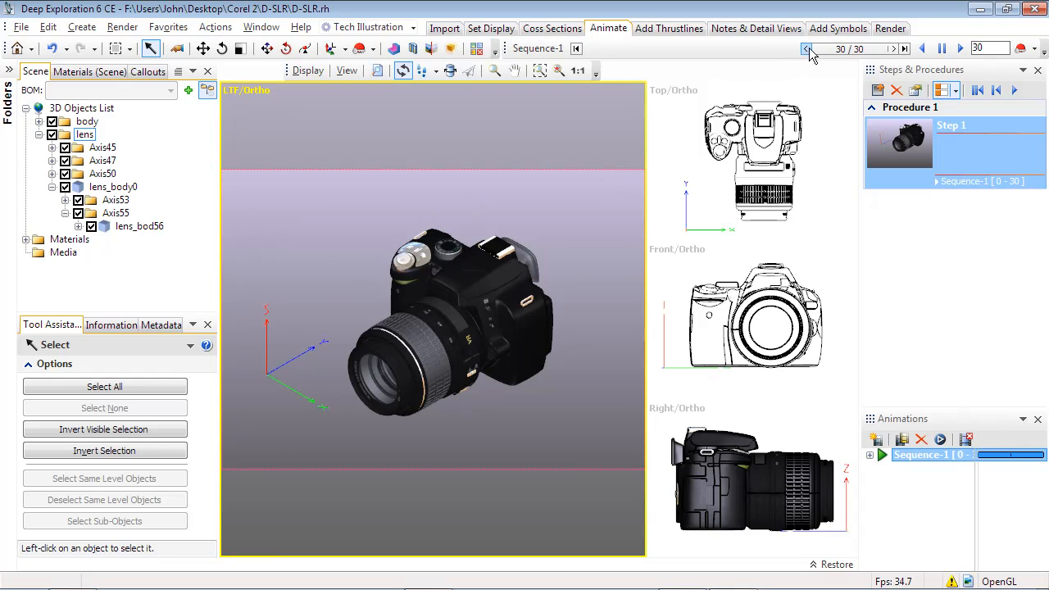
left_click(807, 49)
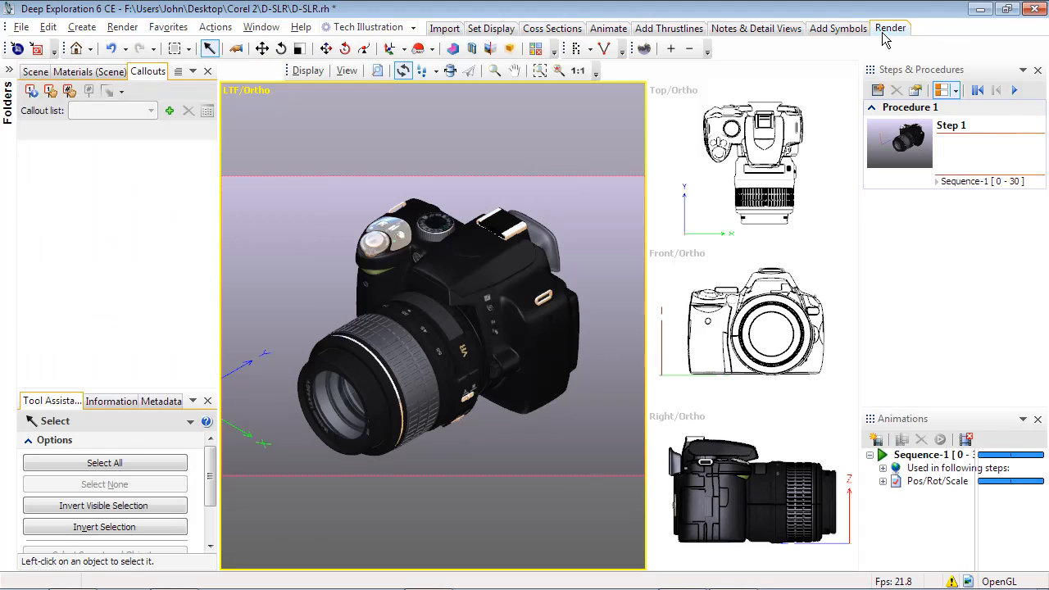
mouse_move(18, 50)
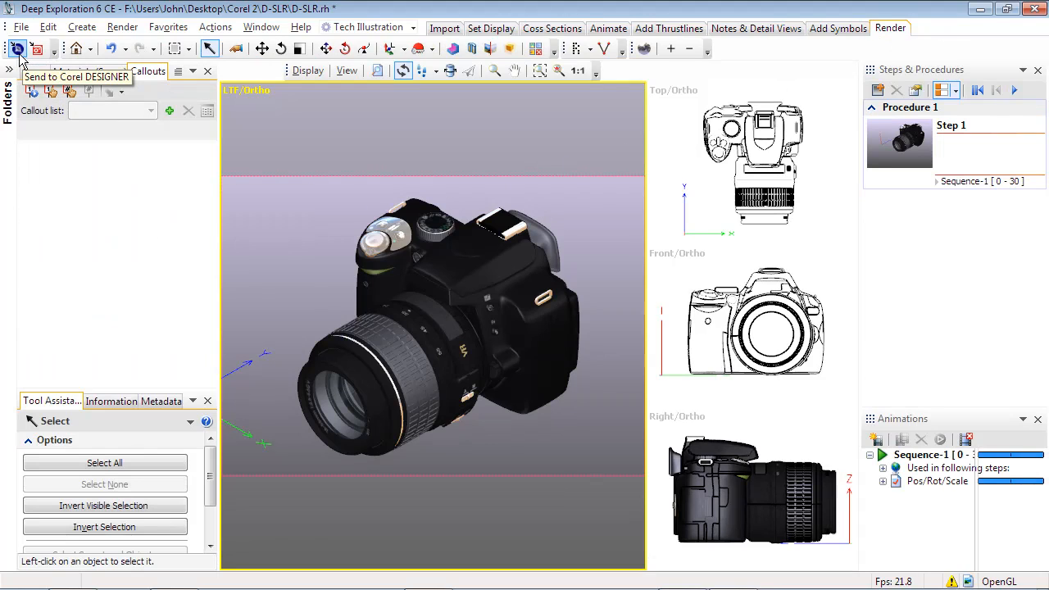
In the Send to Corel DESIGNER settings, set boundary thickness to 0.35 mm
left_click(17, 49)
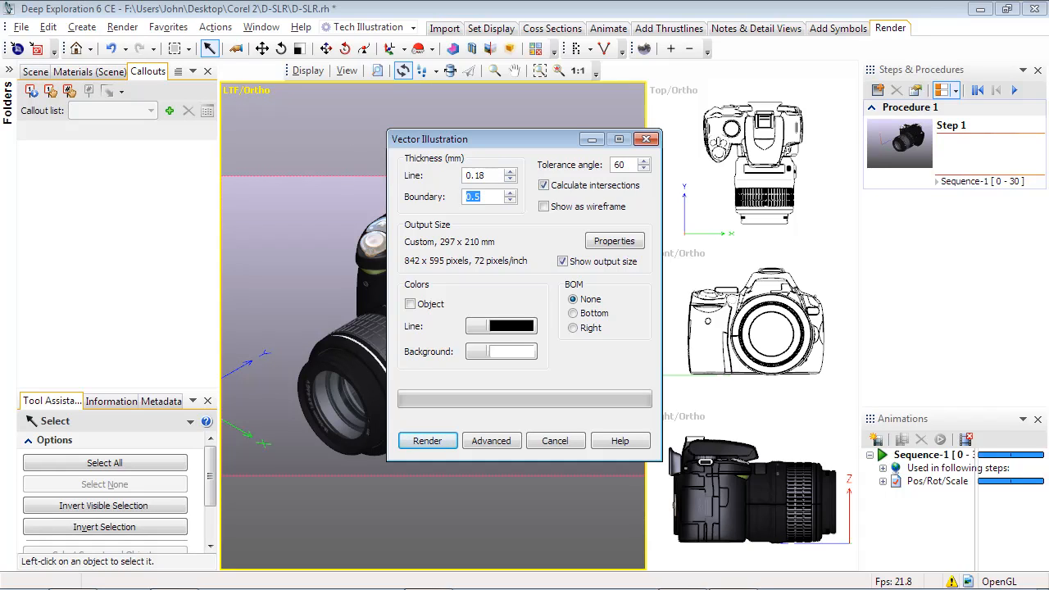
type("0.35")
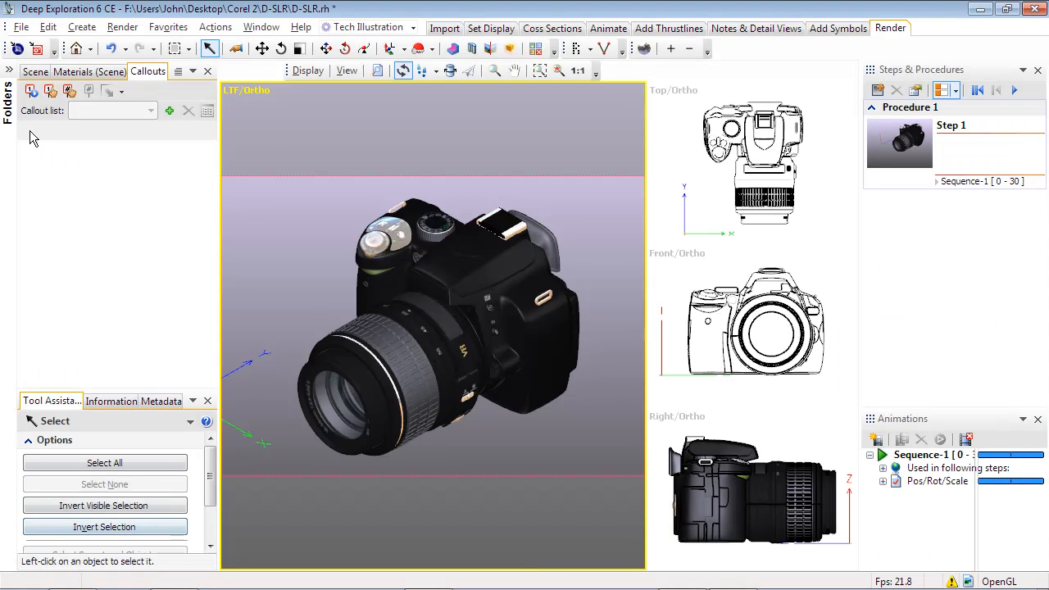
Set the vector illustration tolerance angle to 25 and bring up Advanced settings
left_click(18, 49)
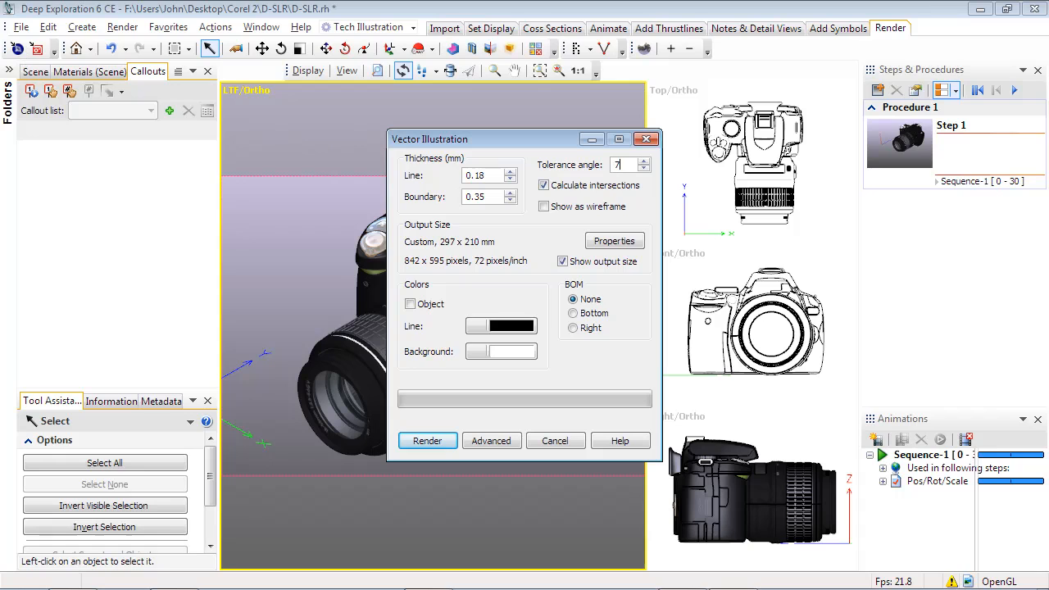
type("5")
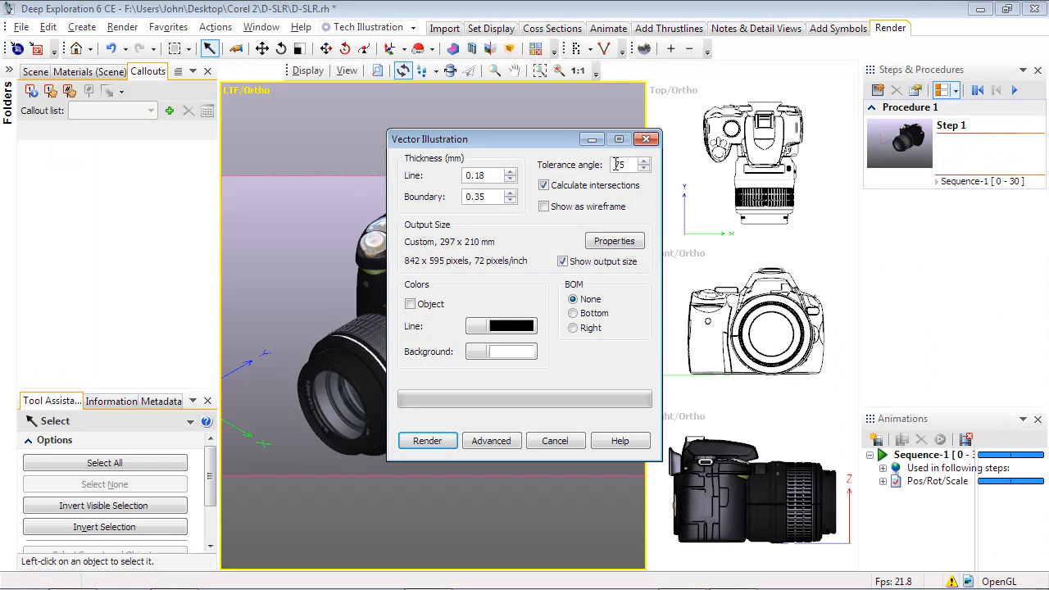
type("25")
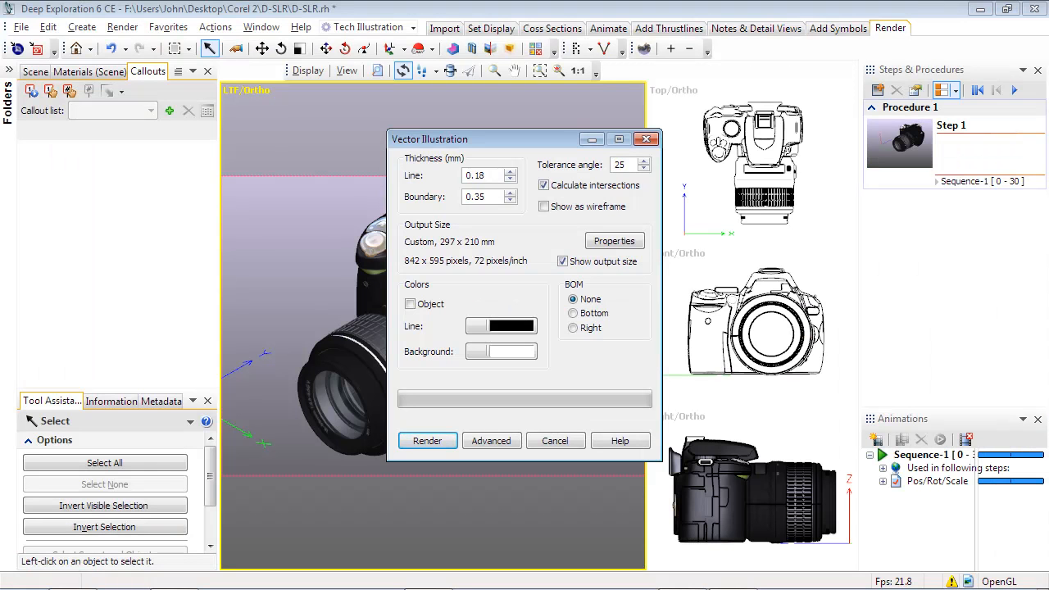
left_click(426, 440)
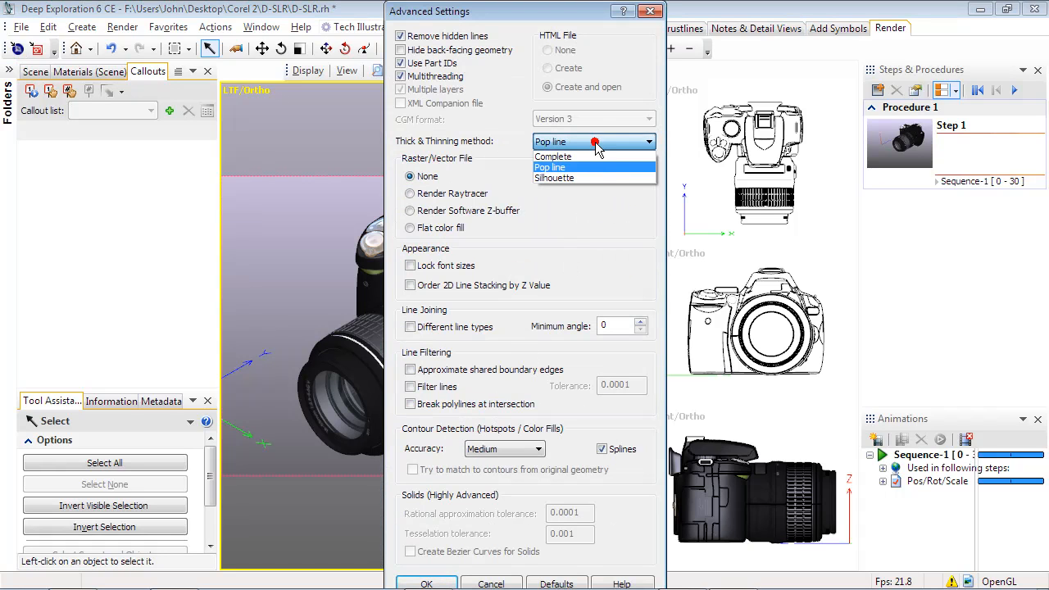
mouse_move(597, 174)
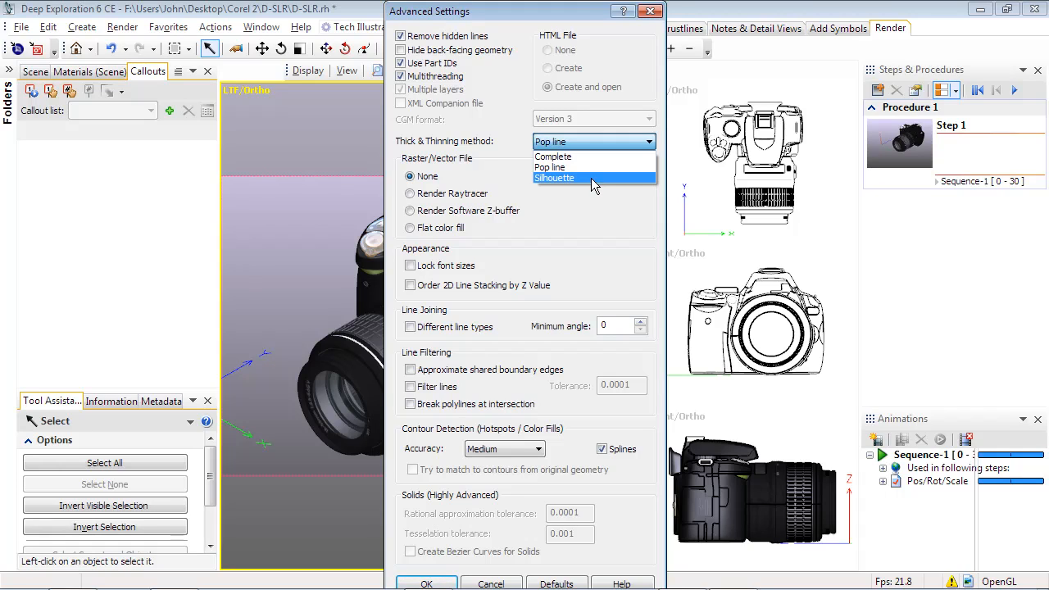
mouse_move(555, 157)
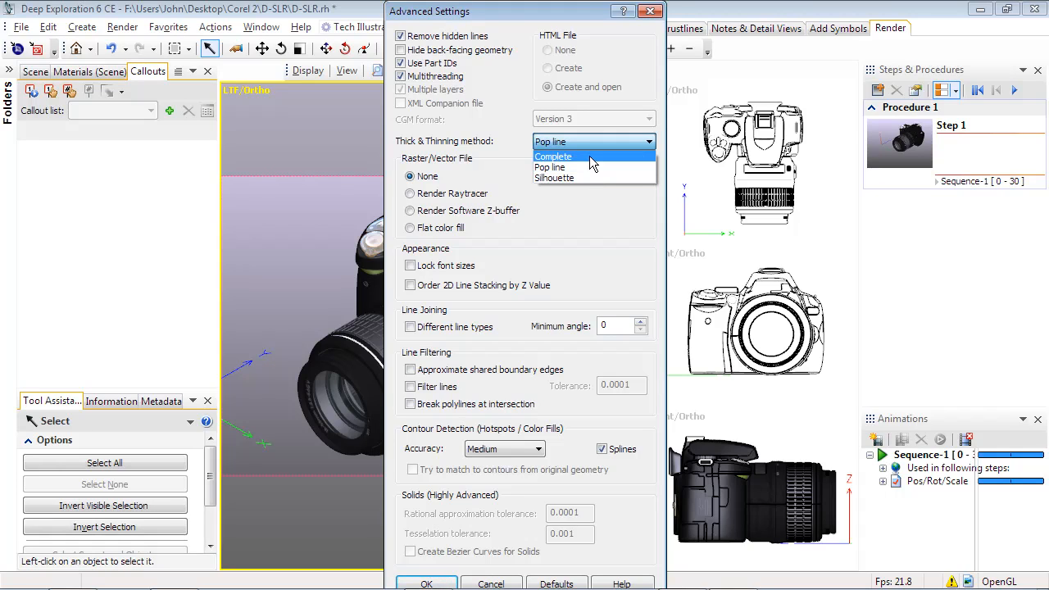
Review the Thick & Thinning method choices: Complete, Pop line and Silhouette
left_click(554, 156)
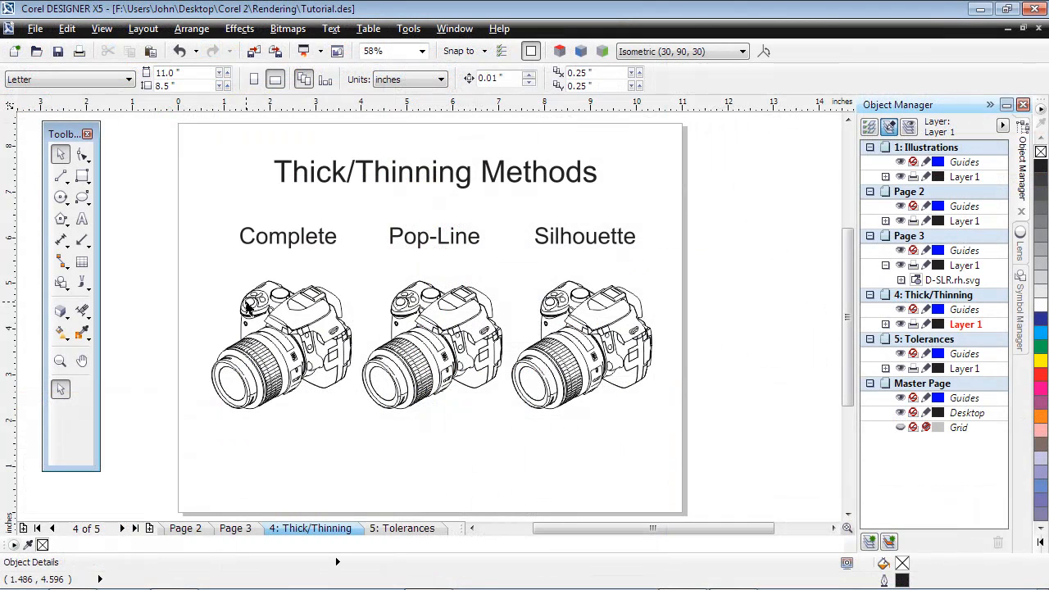
Enter 250 in the Vector Illustration dialog after viewing the thinning comparison
type("250")
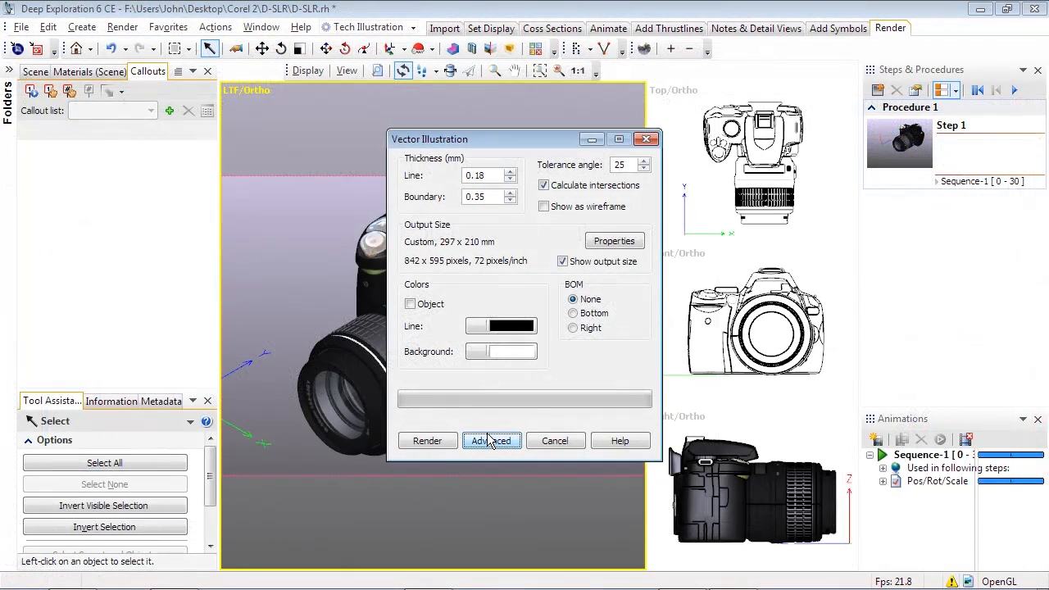
Choose Flat color fill in the advanced Raster/Vector File settings
left_click(491, 441)
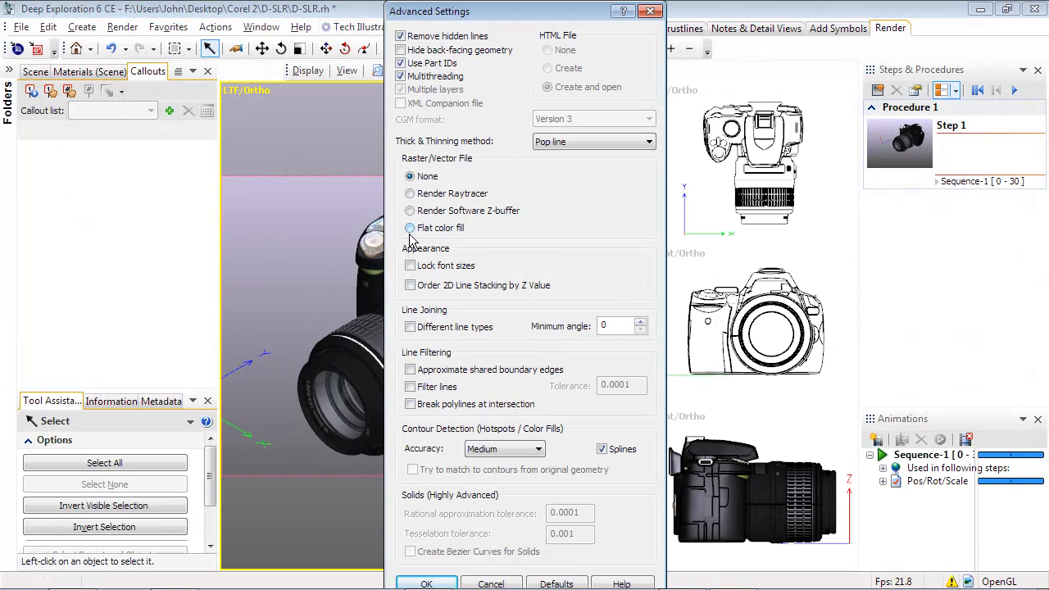
left_click(409, 228)
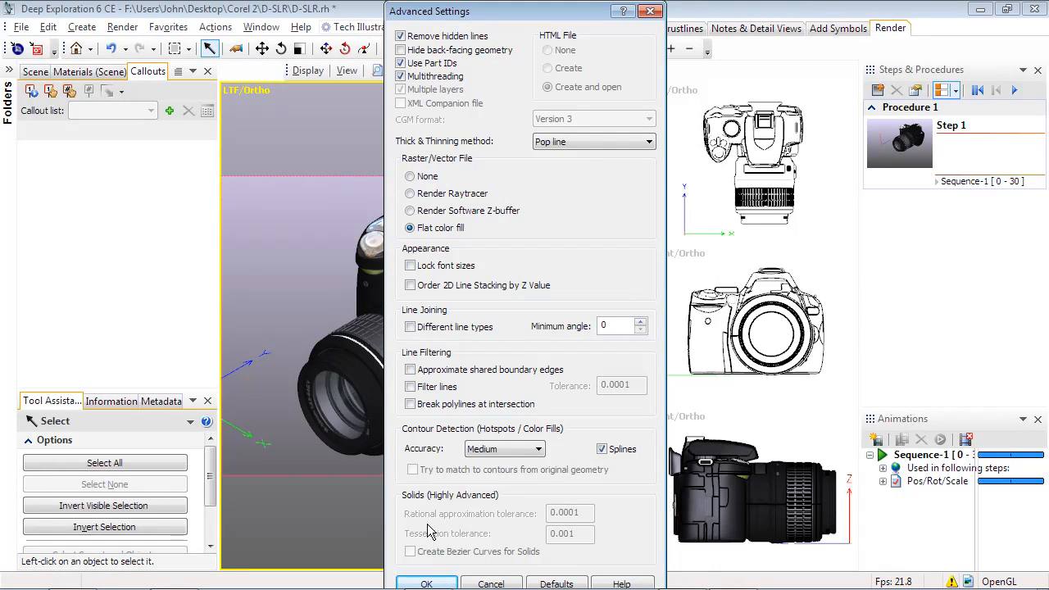